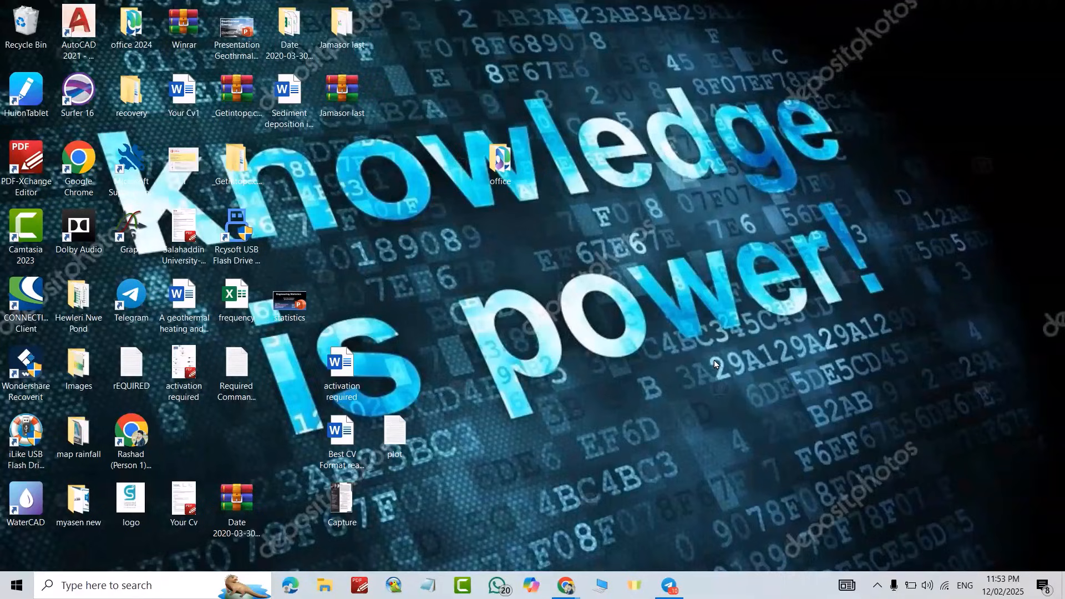
mouse_move(499, 584)
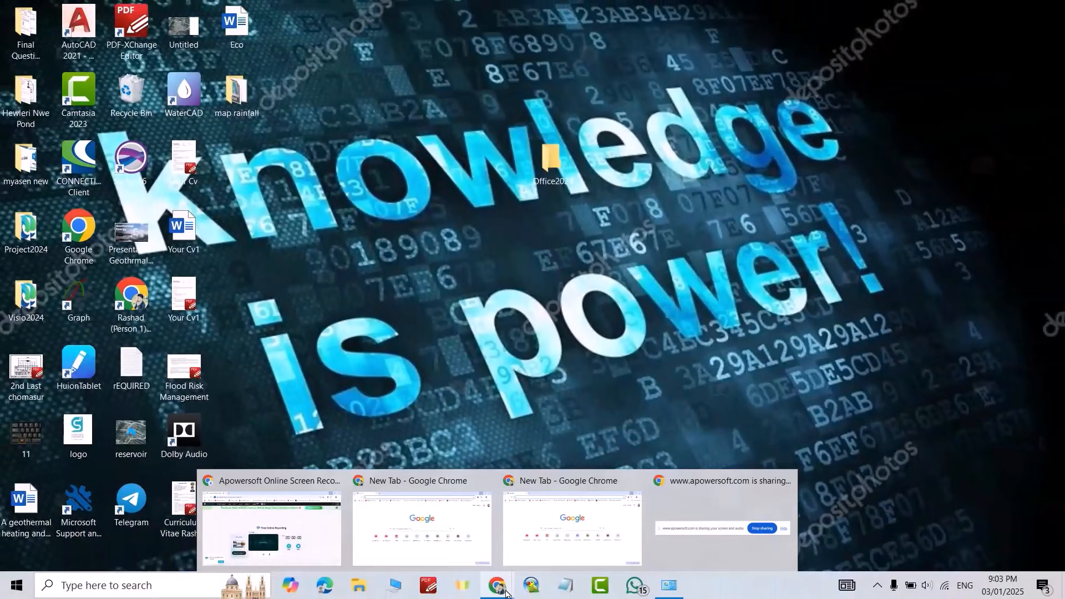
- Search Google for 'office deployment tool' and download the installer from Microsoft's Download Center
left_click(421, 529)
type("office deployment tool")
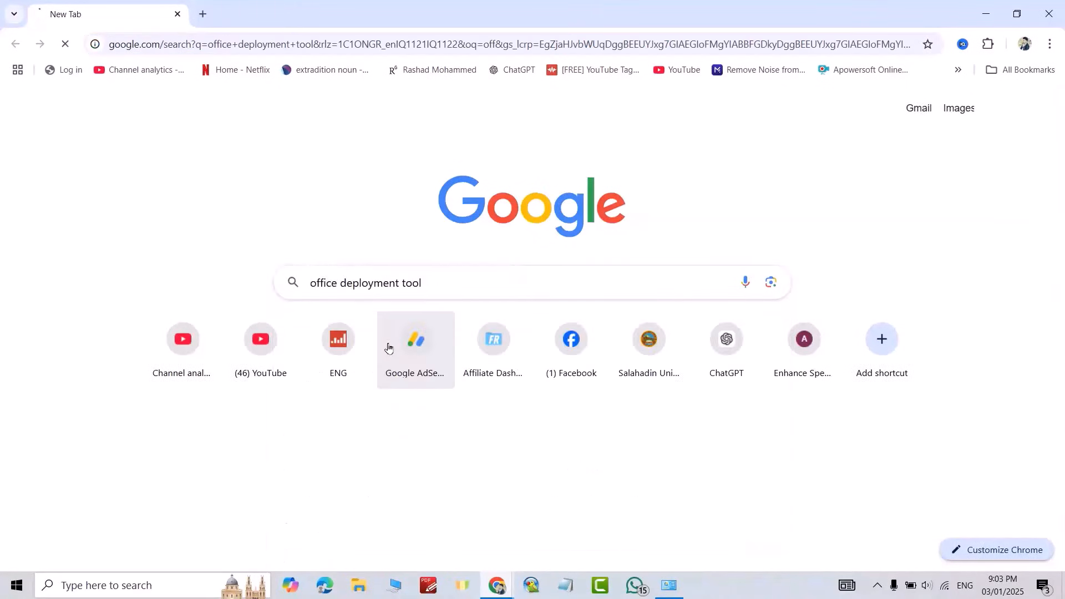
key("Return")
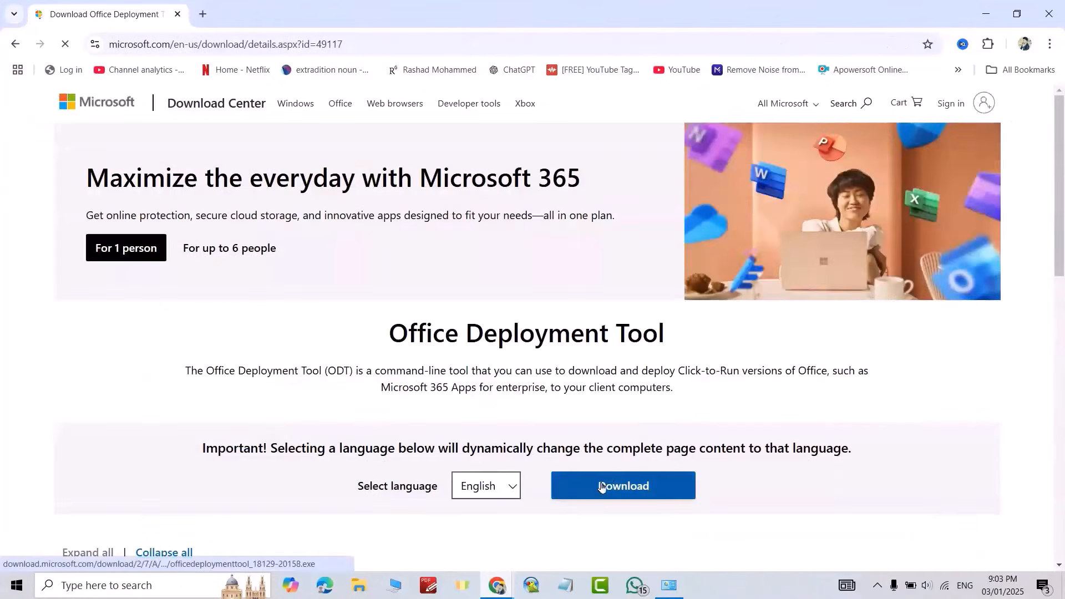
left_click(623, 486)
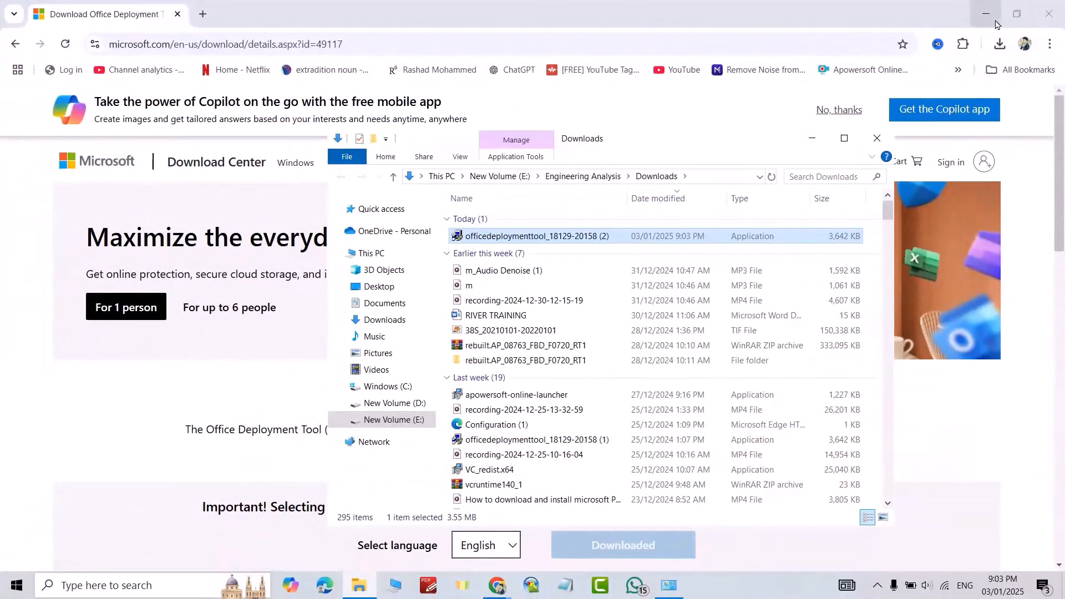
- Run the downloaded officedeploymenttool exe and accept its license terms
left_click(986, 14)
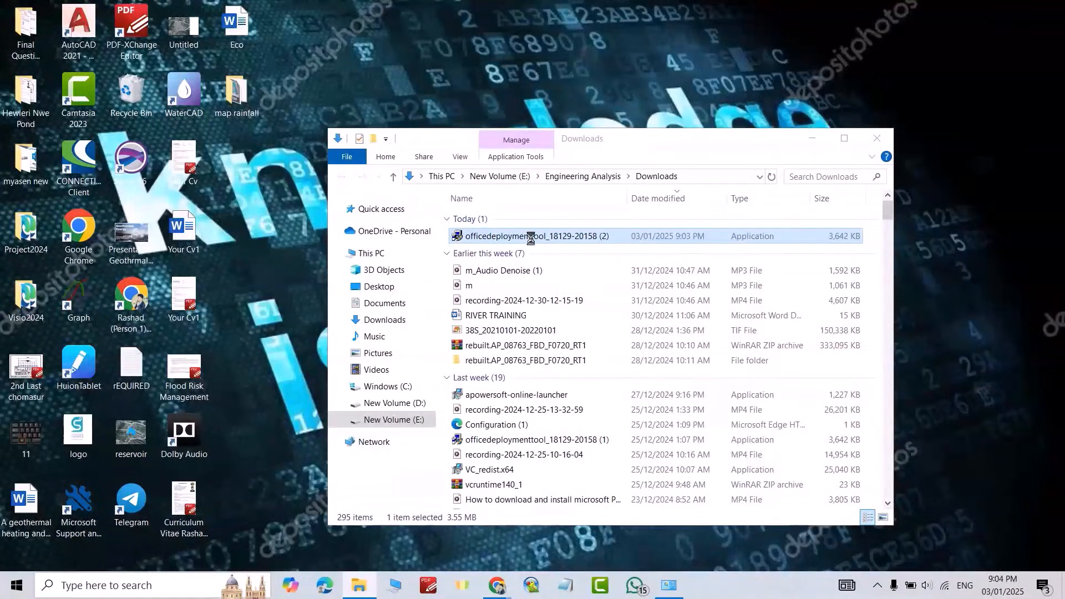
right_click(533, 235)
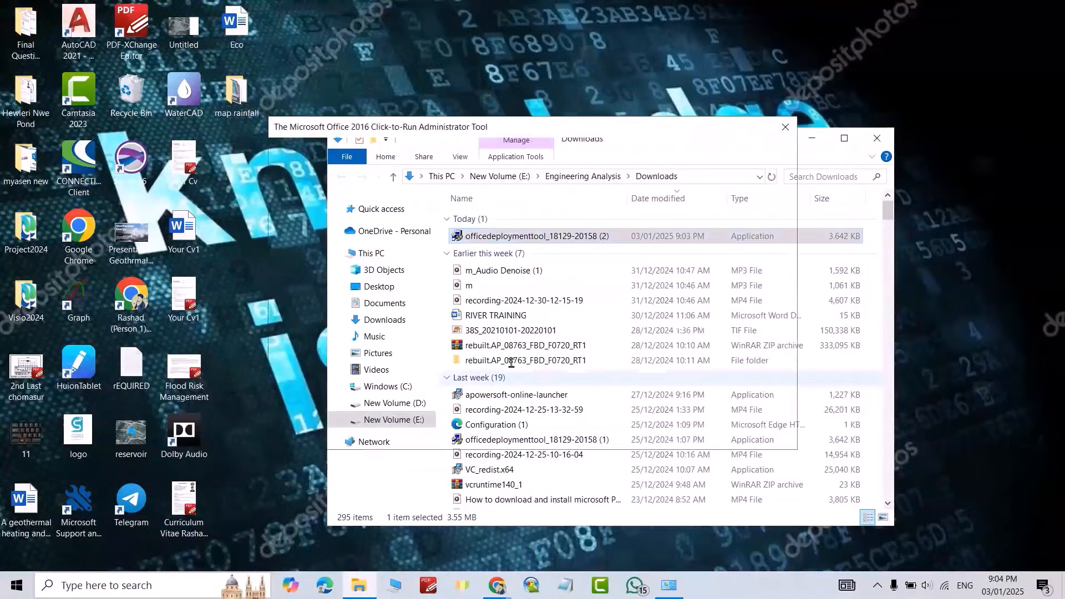
double_click(534, 236)
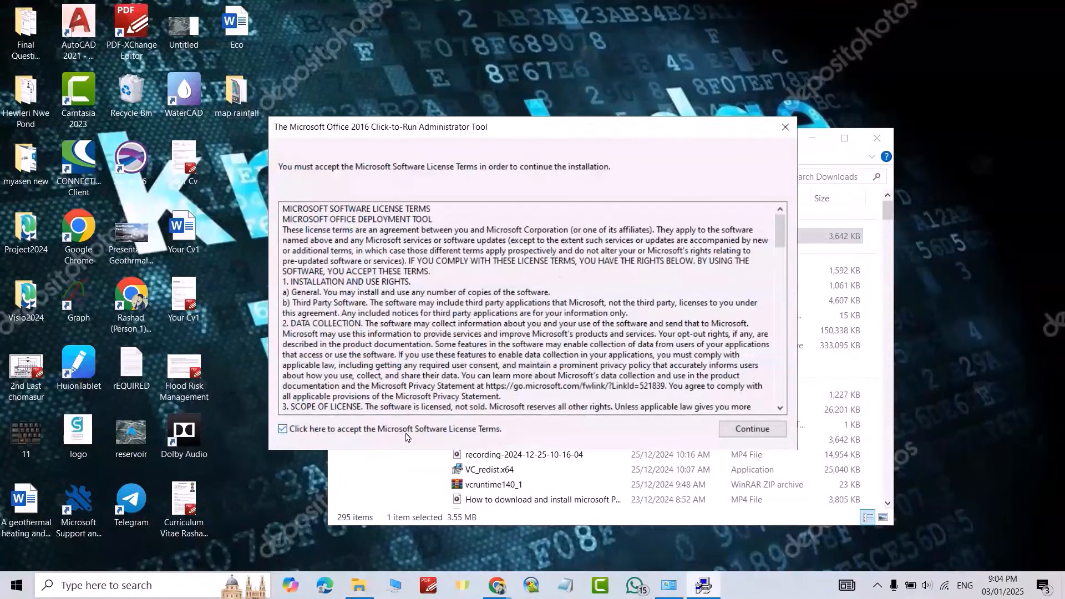
left_click(753, 429)
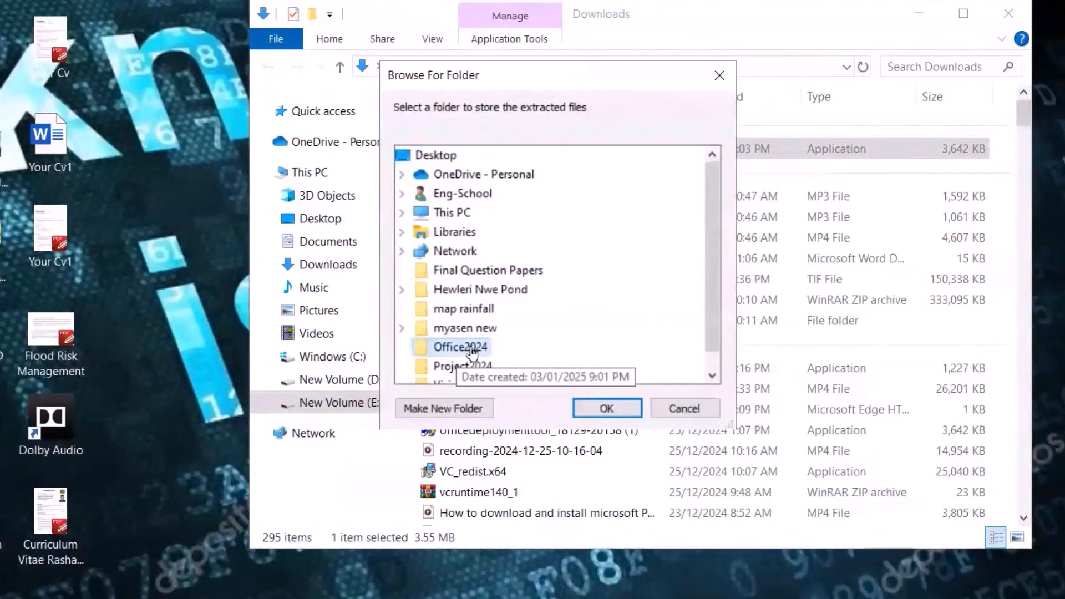
- Extract the setup program and configuration file into the Office2024 folder
left_click(606, 408)
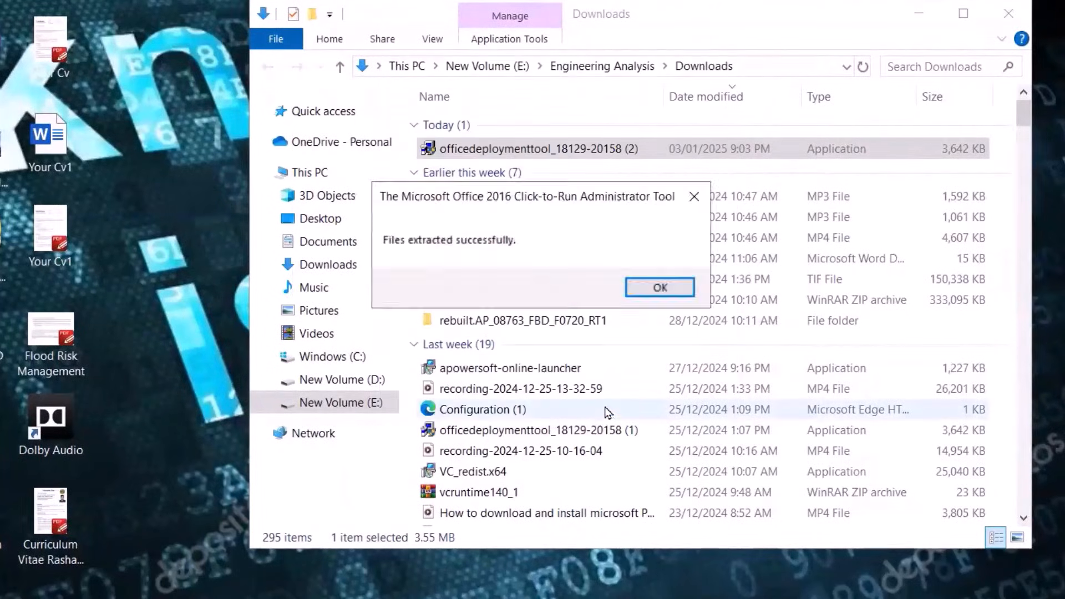
left_click(659, 287)
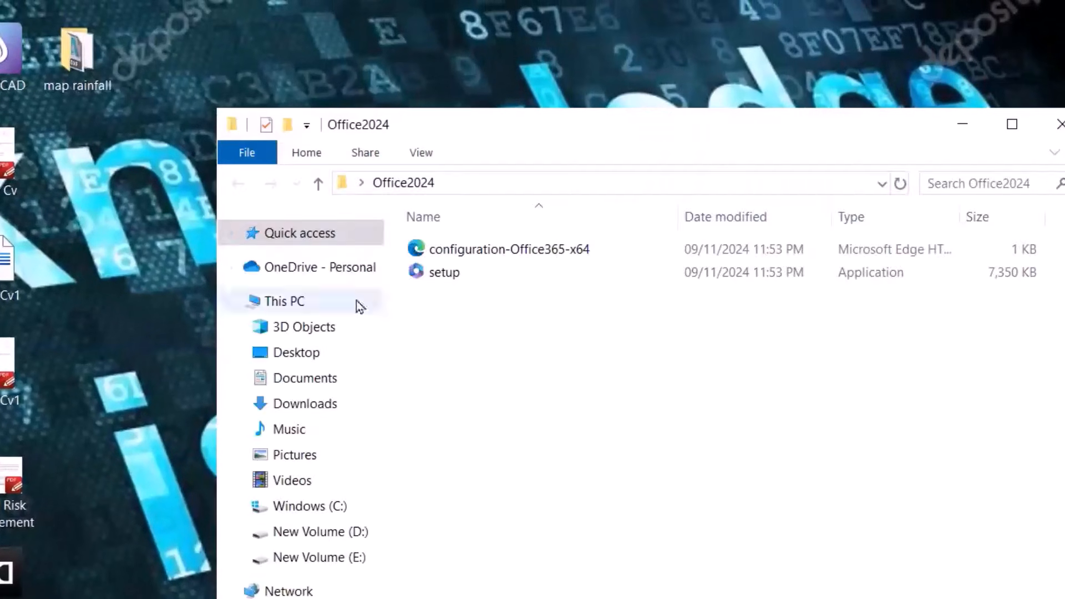
left_click(508, 249)
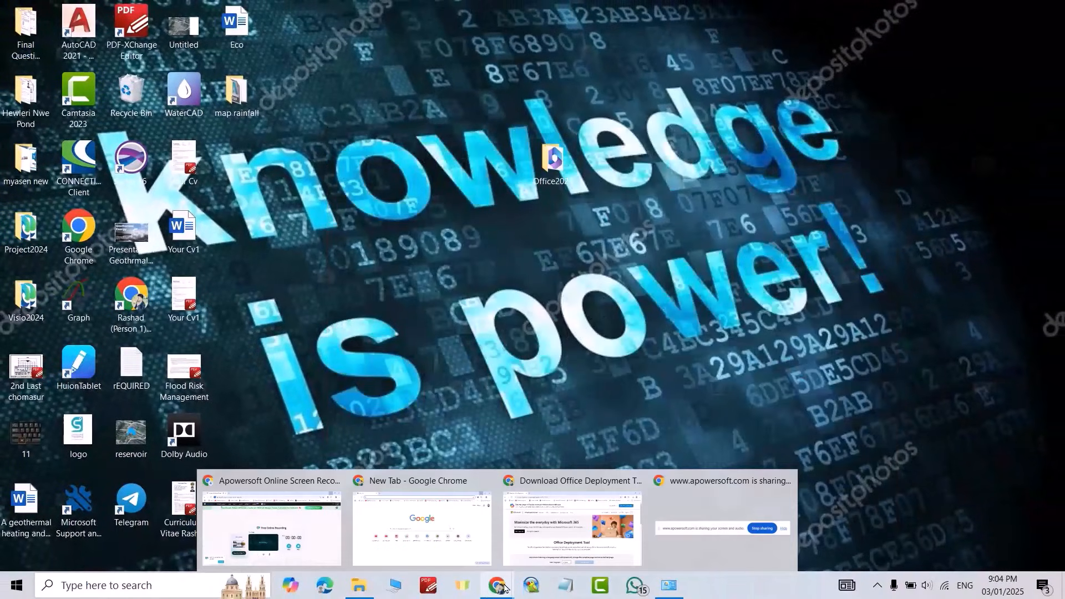
- Search for the Office Customization Tool and reach config.office.com/deploymentsettings
left_click(421, 529)
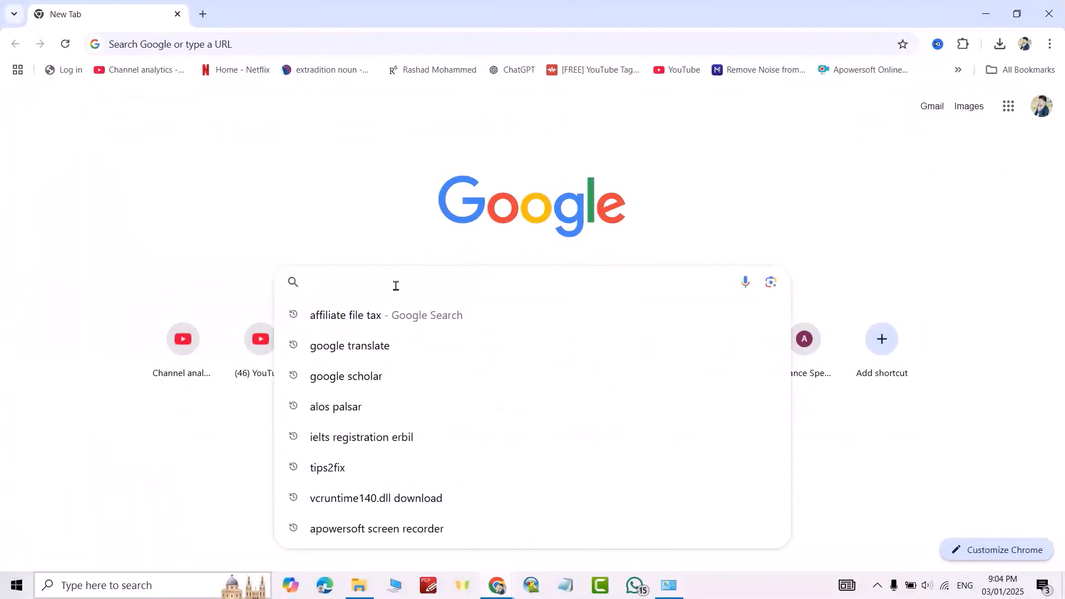
type("office deployment tool")
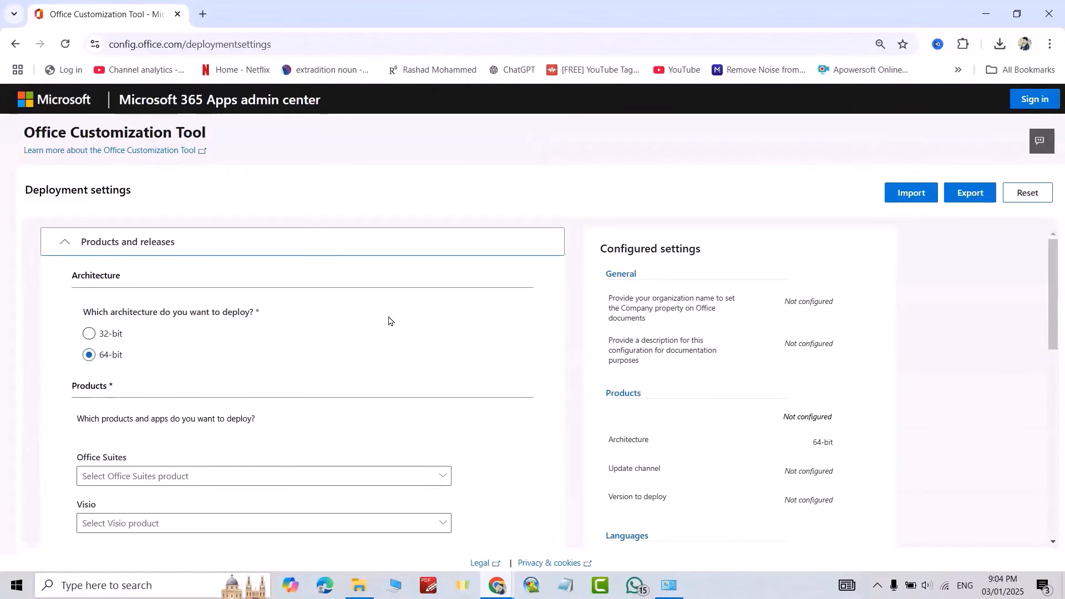
- Select Office LTSC Professional Plus 2024 - Volume License as the suite and continue to Language
left_click(263, 475)
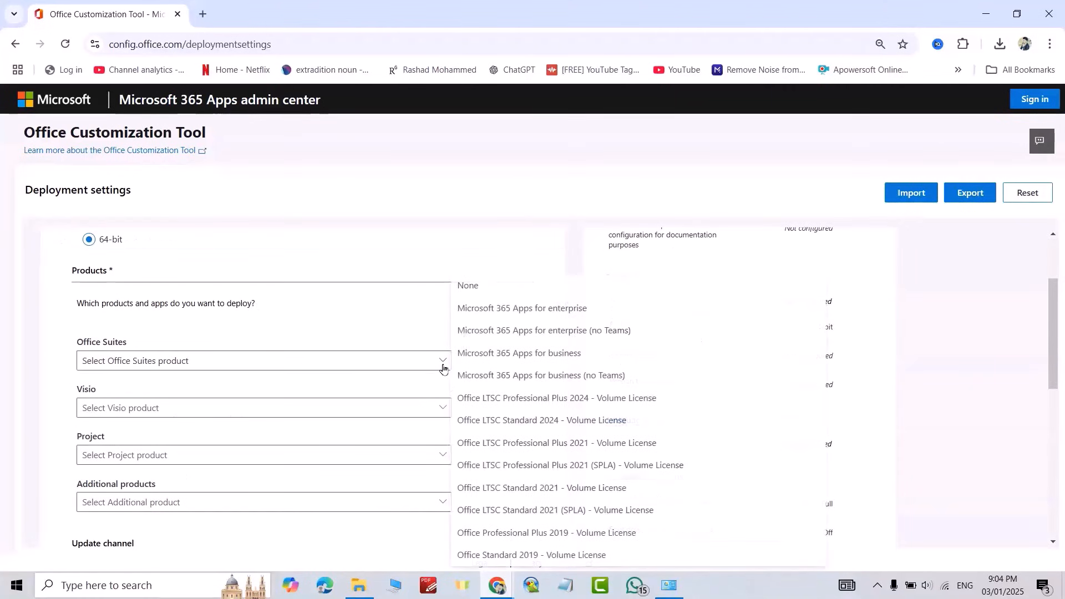
mouse_move(523, 397)
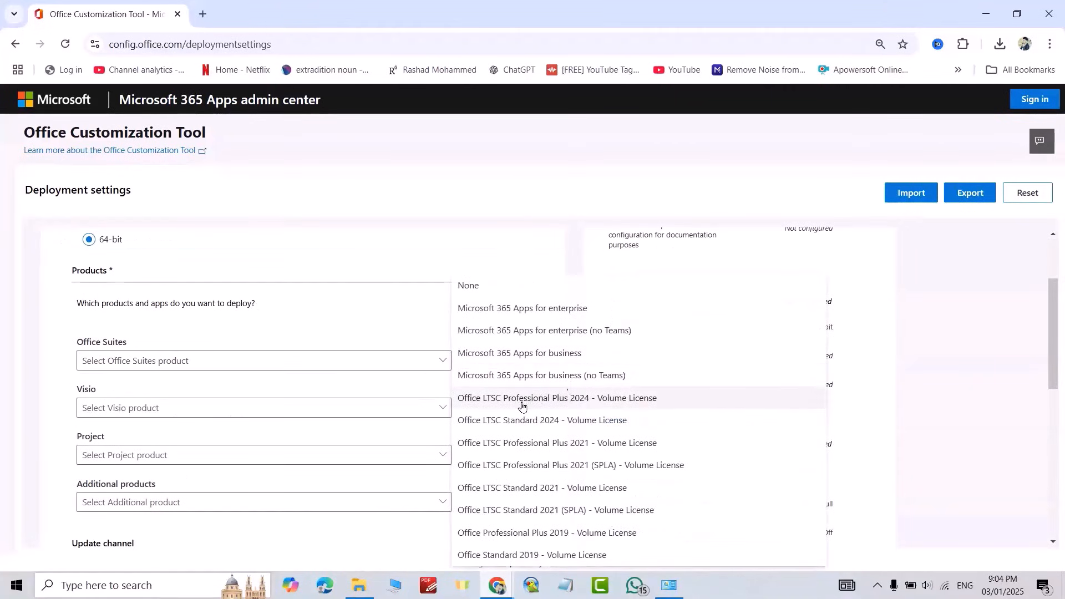
mouse_move(568, 405)
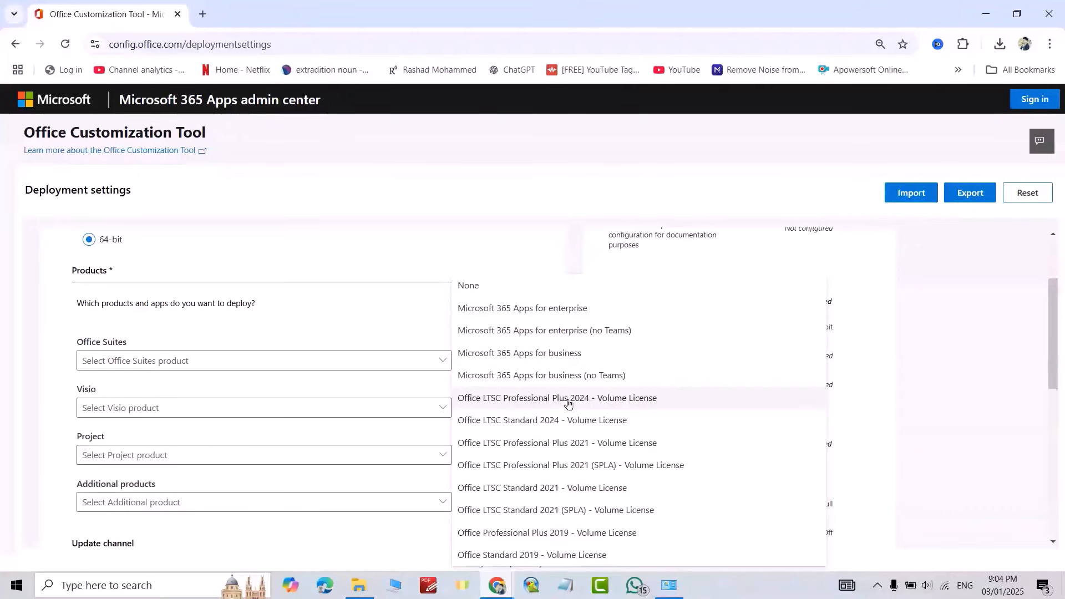
left_click(557, 397)
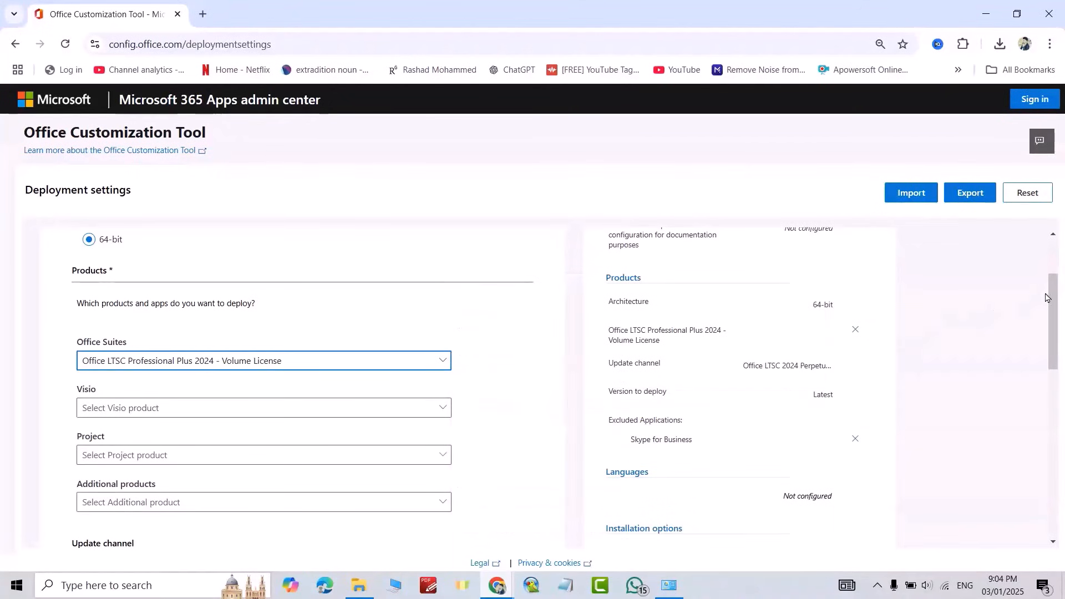
scroll("down", 3)
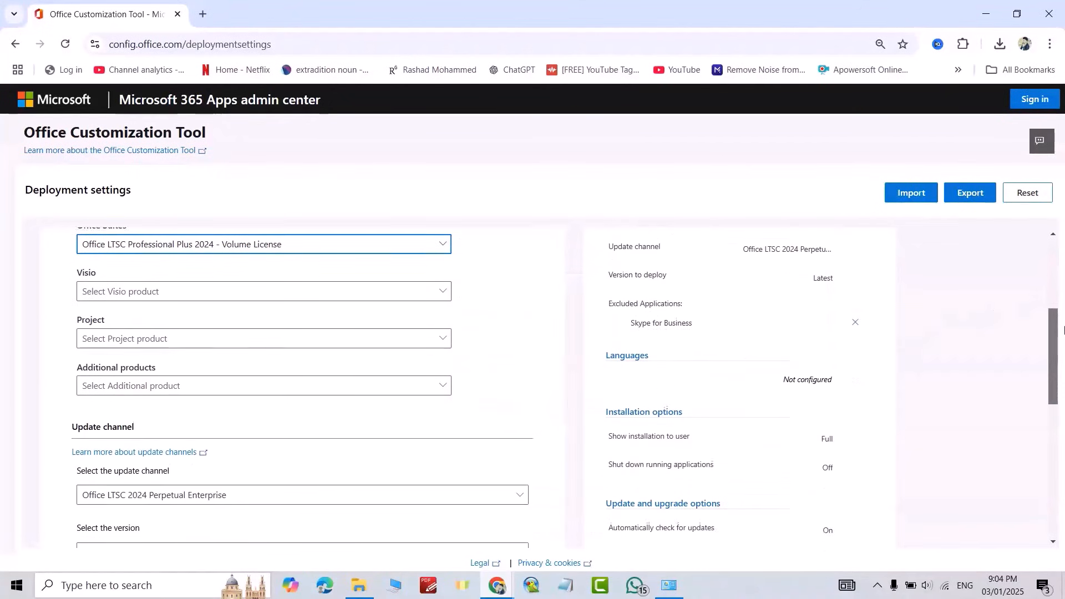
scroll("down", 3)
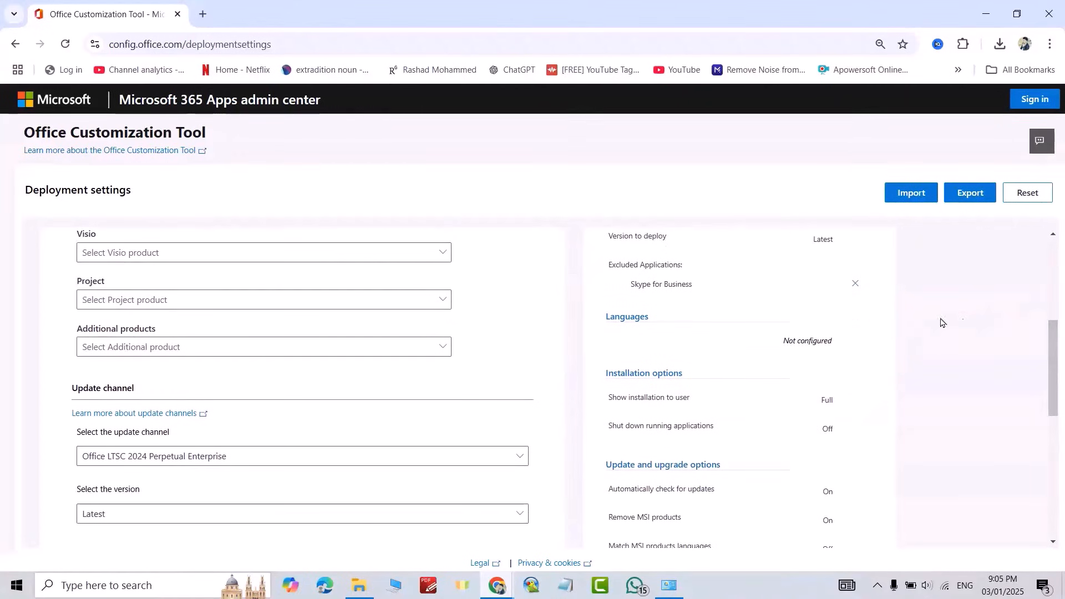
scroll("down", 3)
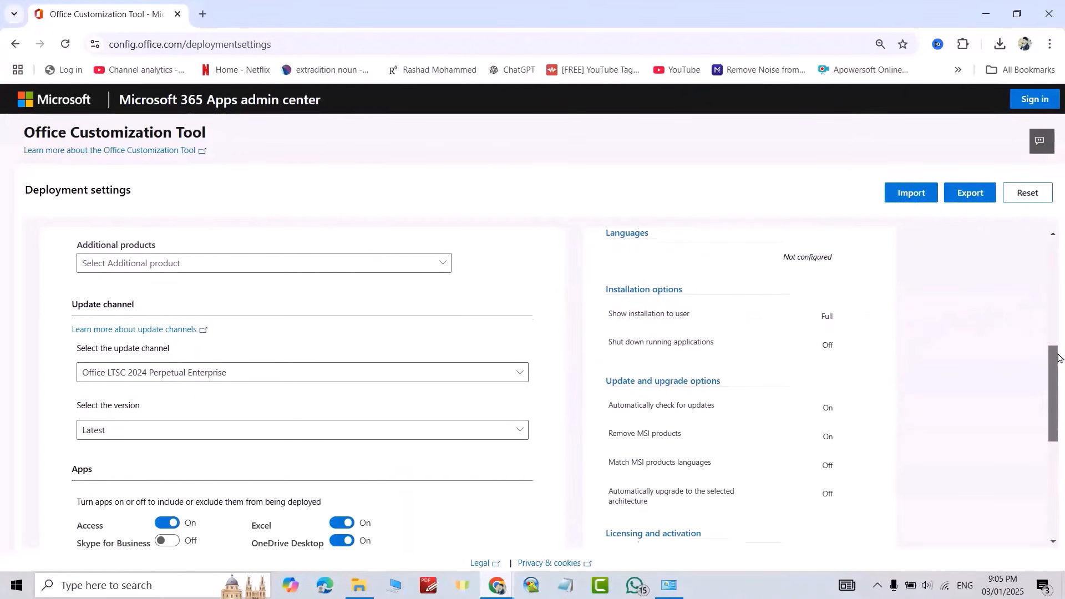
scroll("down", 3)
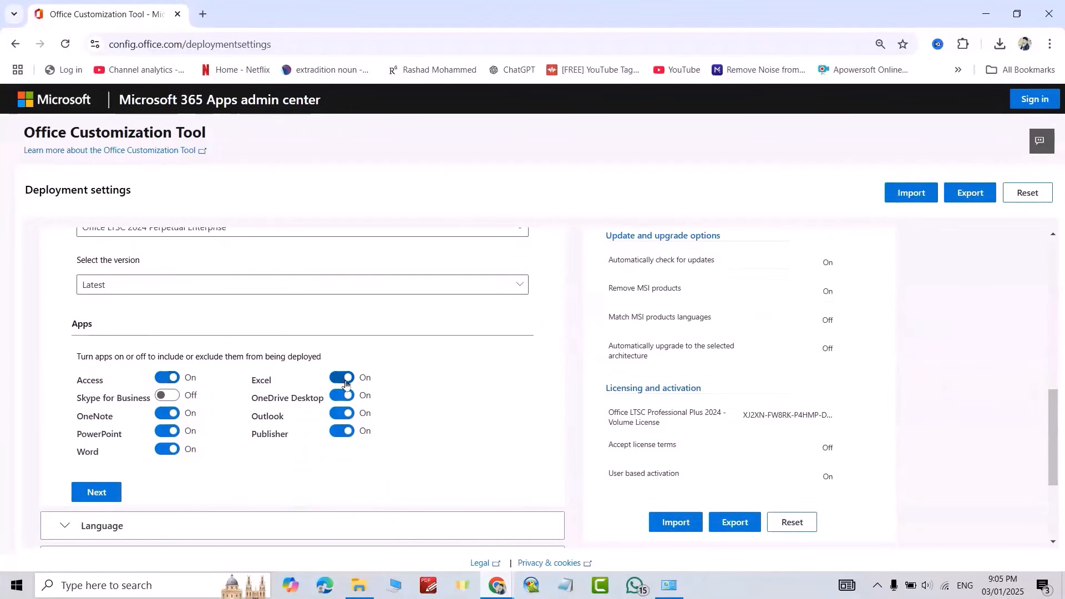
left_click(342, 395)
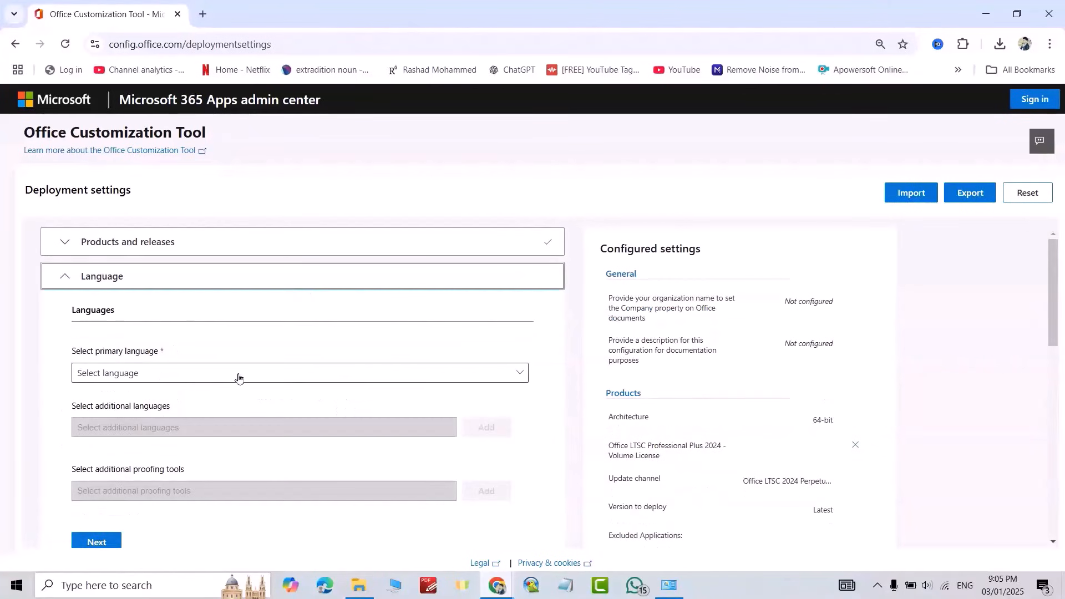
- Set English (United States) as primary language and continue through Installation, Update and Licensing sections
left_click(299, 373)
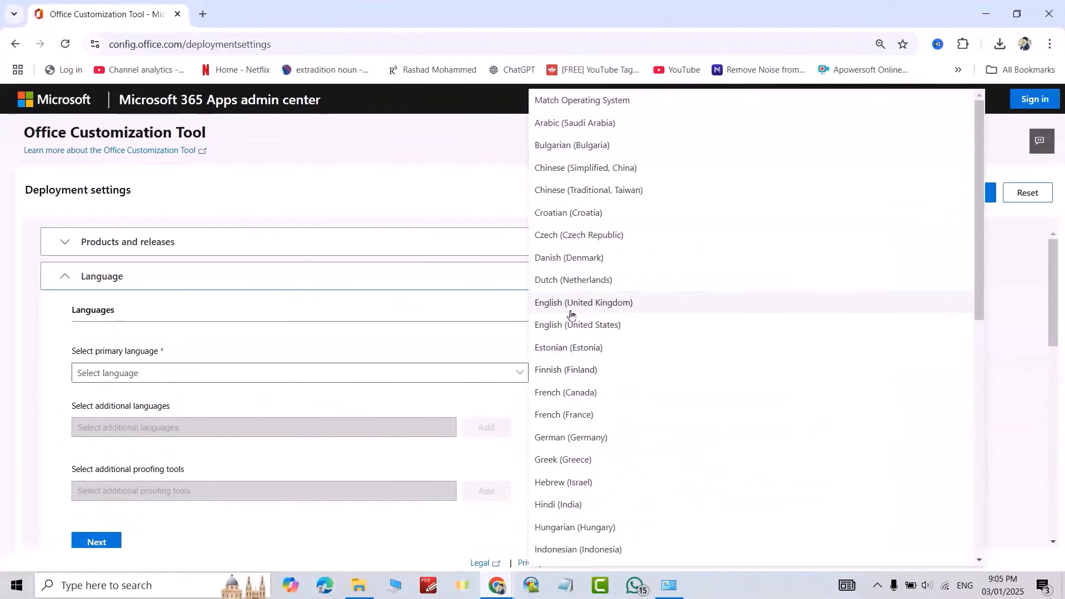
left_click(578, 325)
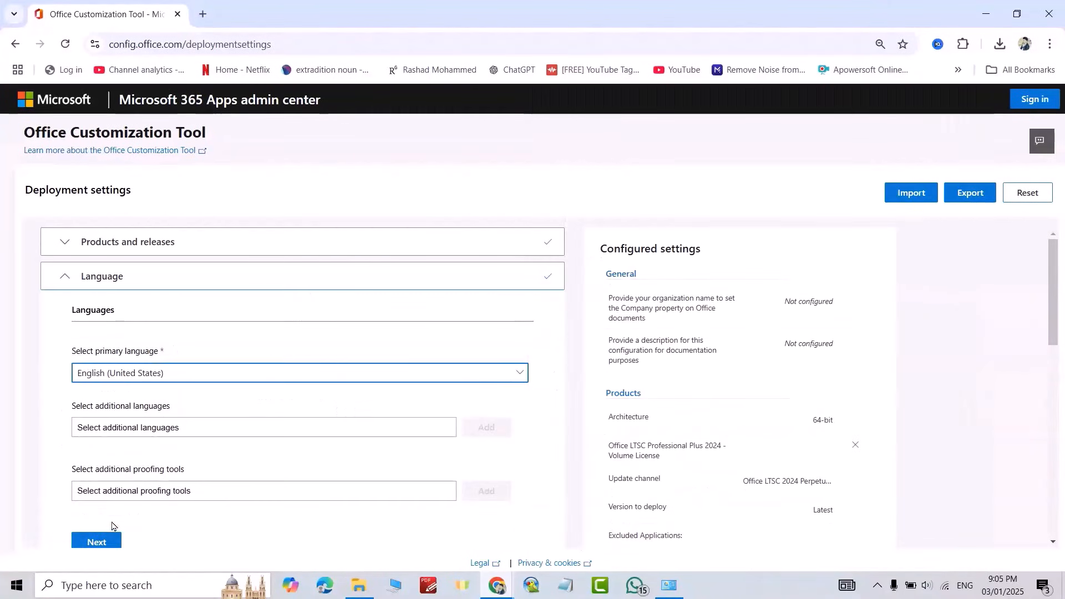
scroll("down", 3)
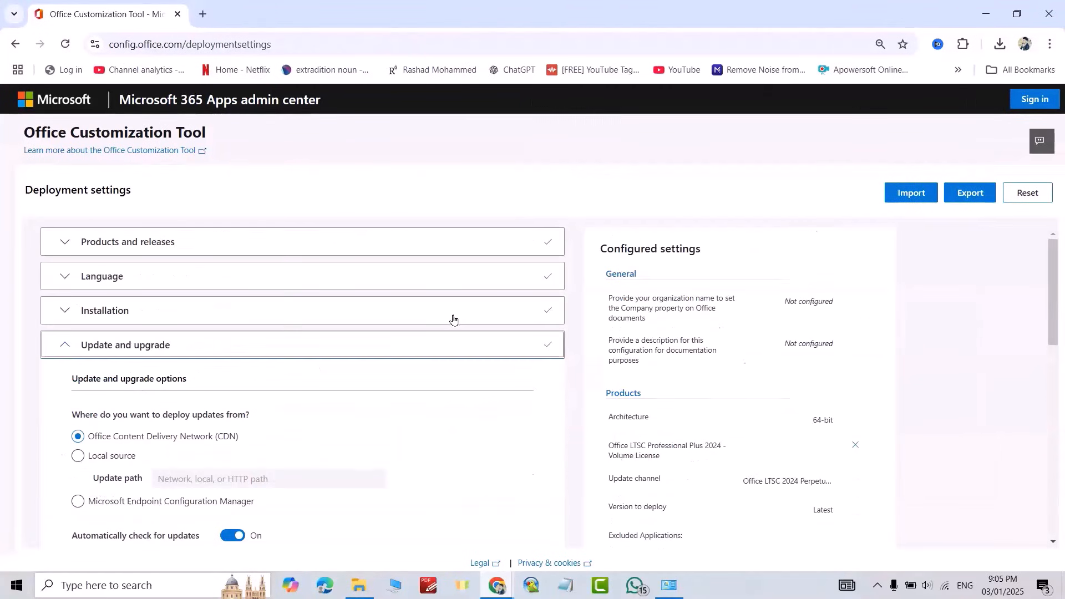
scroll("down", 3)
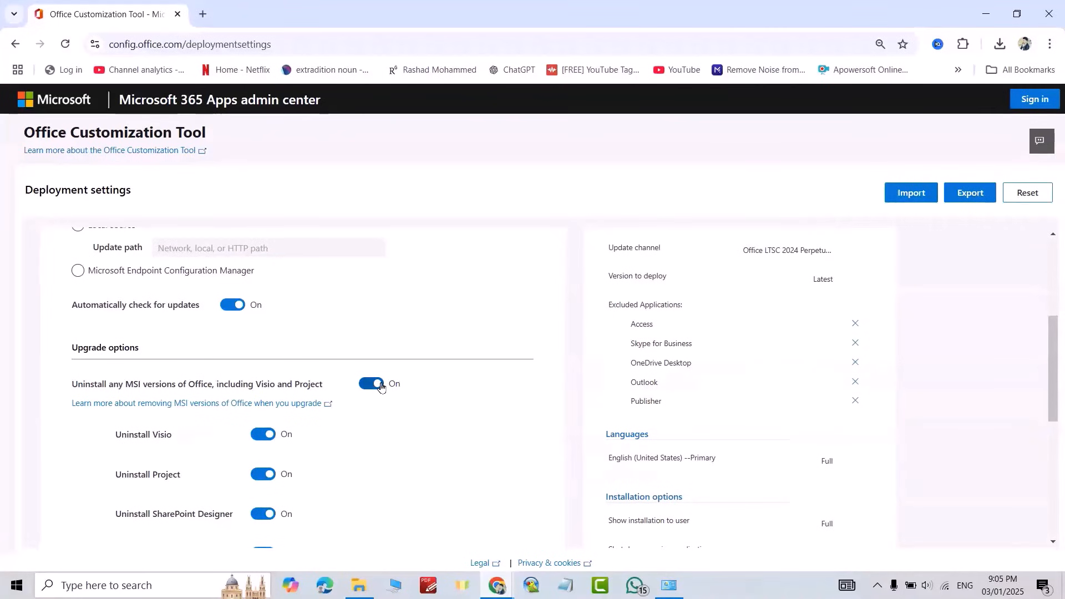
scroll("down", 3)
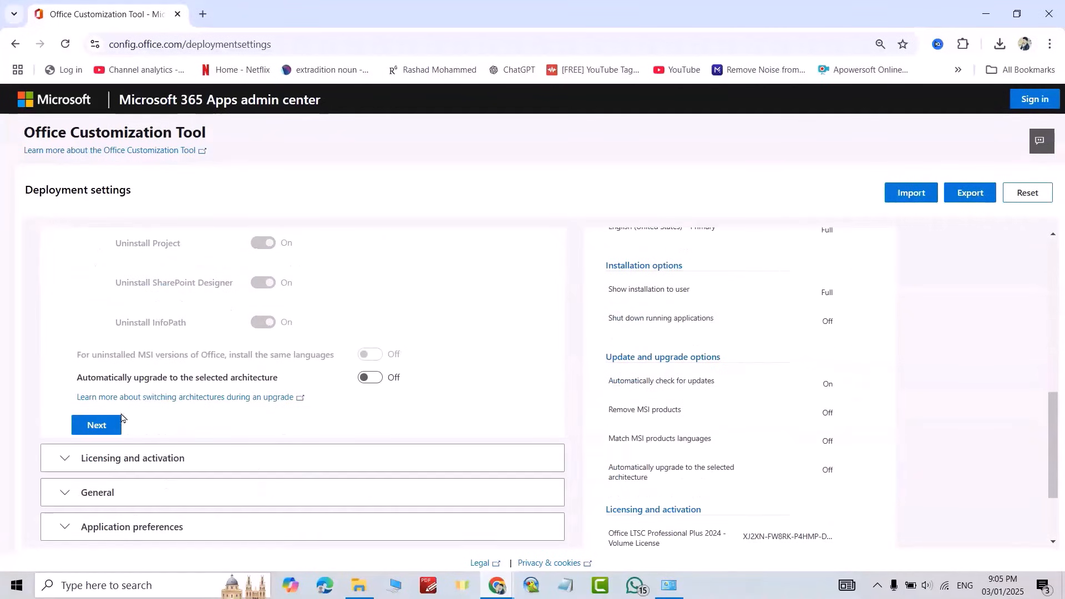
left_click(132, 458)
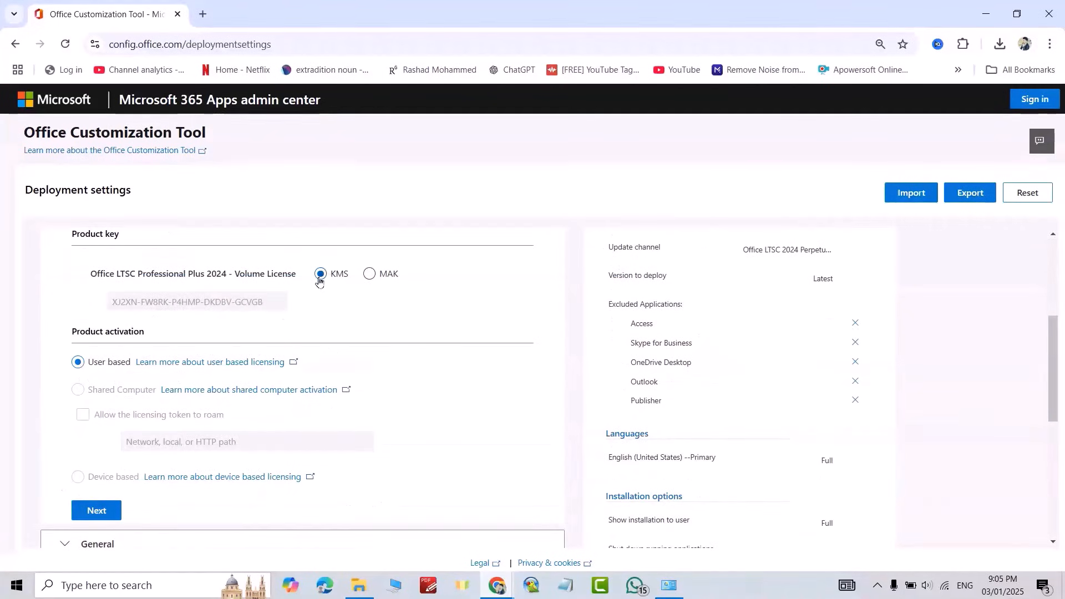
scroll("down", 3)
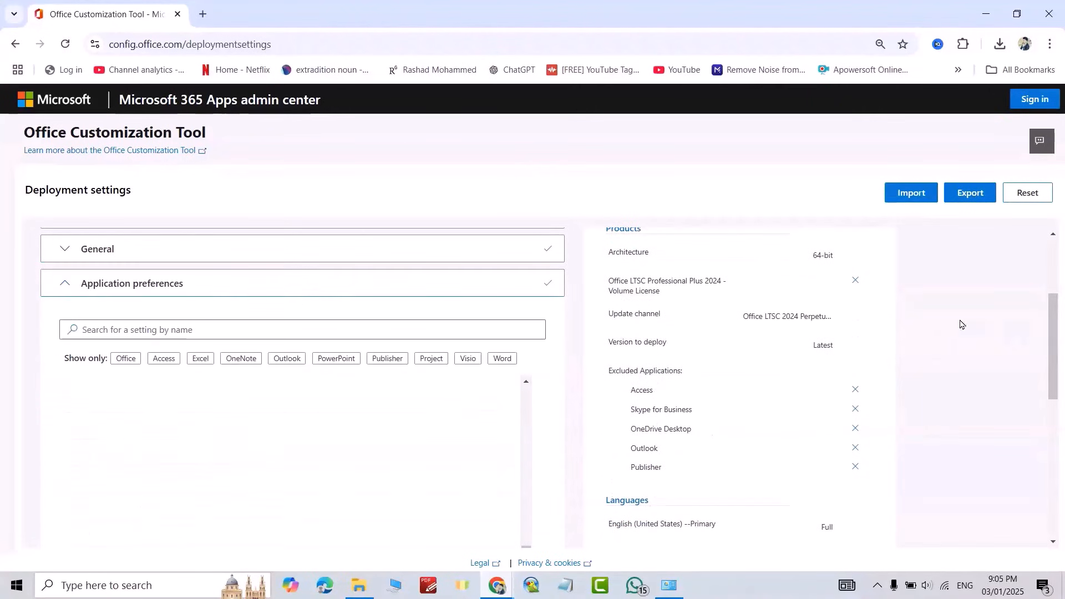
scroll("down", 3)
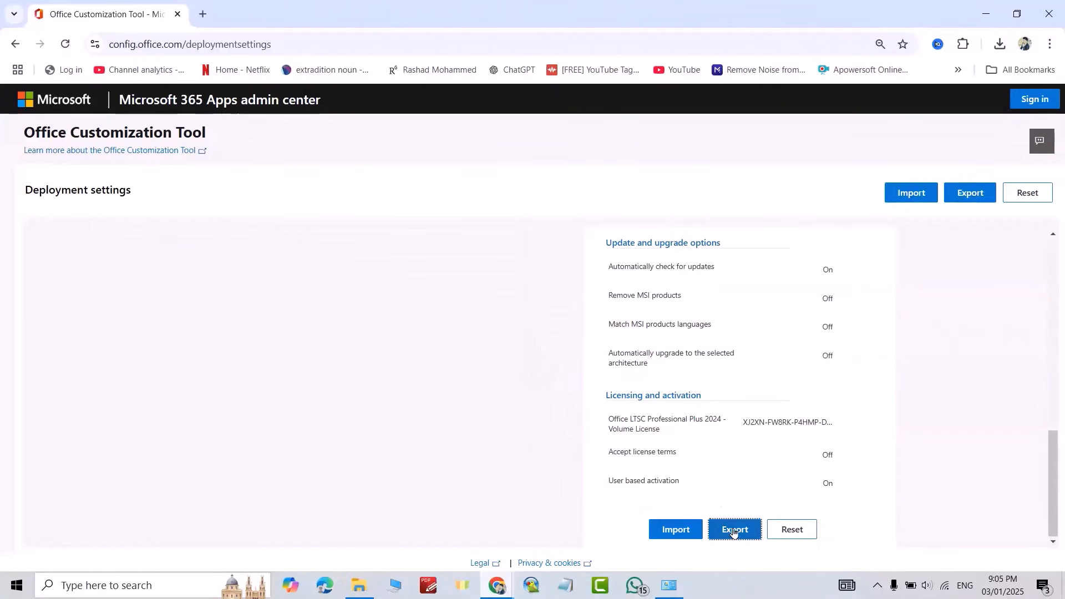
- Confirm Office Open XML as default formats, accept the terms and export the configuration XML
left_click(734, 529)
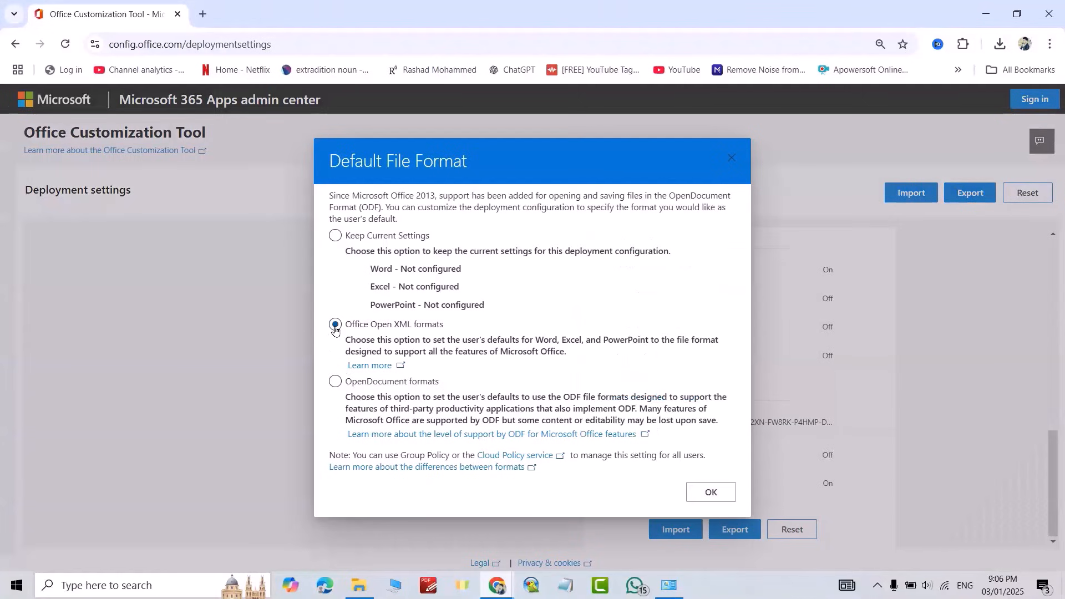
left_click(711, 492)
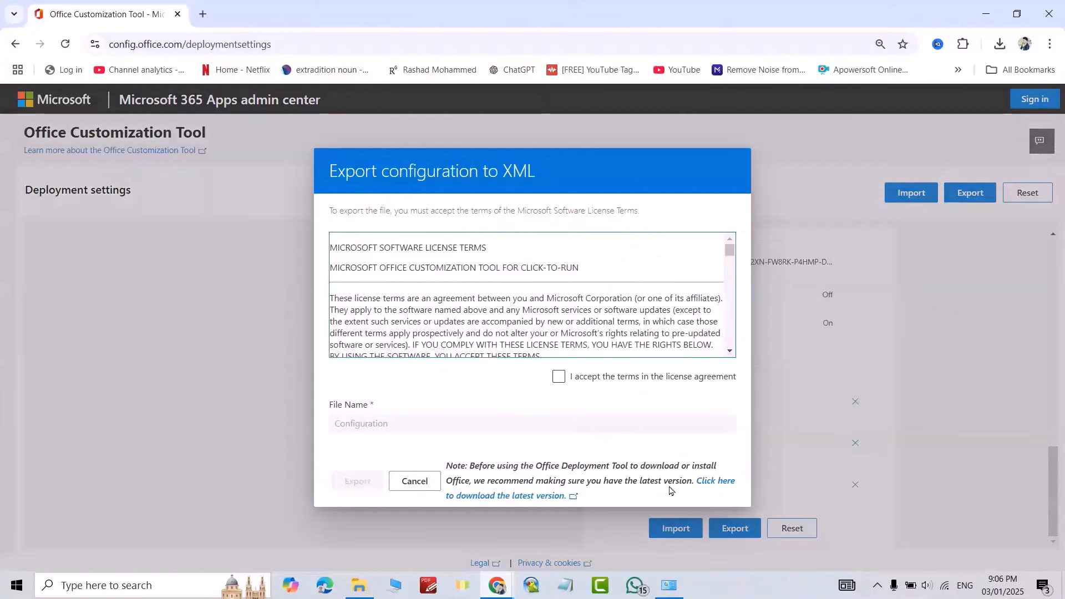
left_click(558, 376)
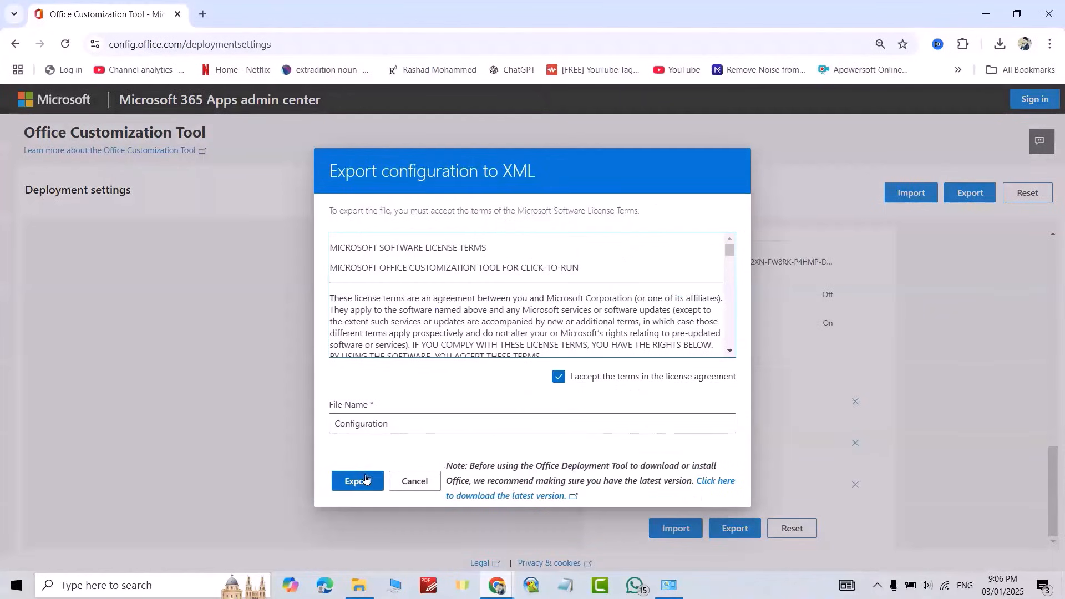
left_click(356, 481)
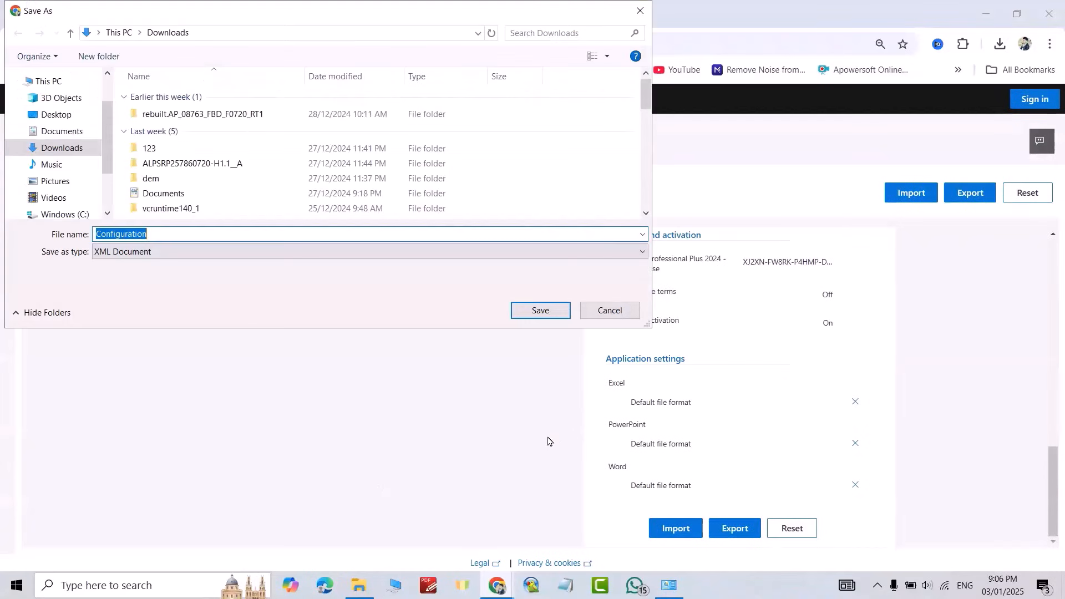
- Save the exported file as Configuration.xml beside setup in the Office2024 folder
left_click(61, 148)
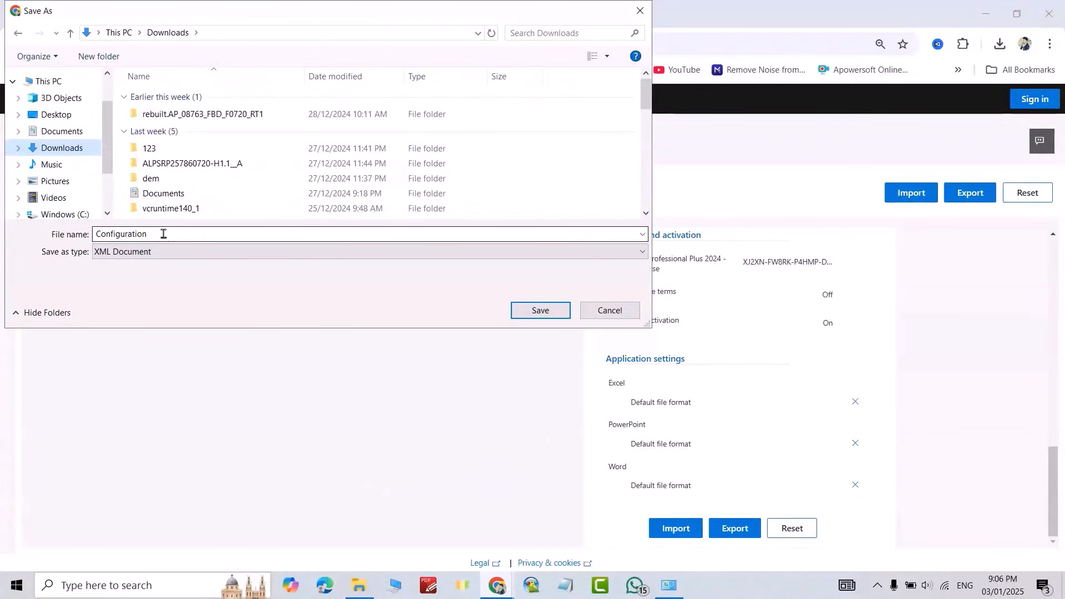
left_click(540, 310)
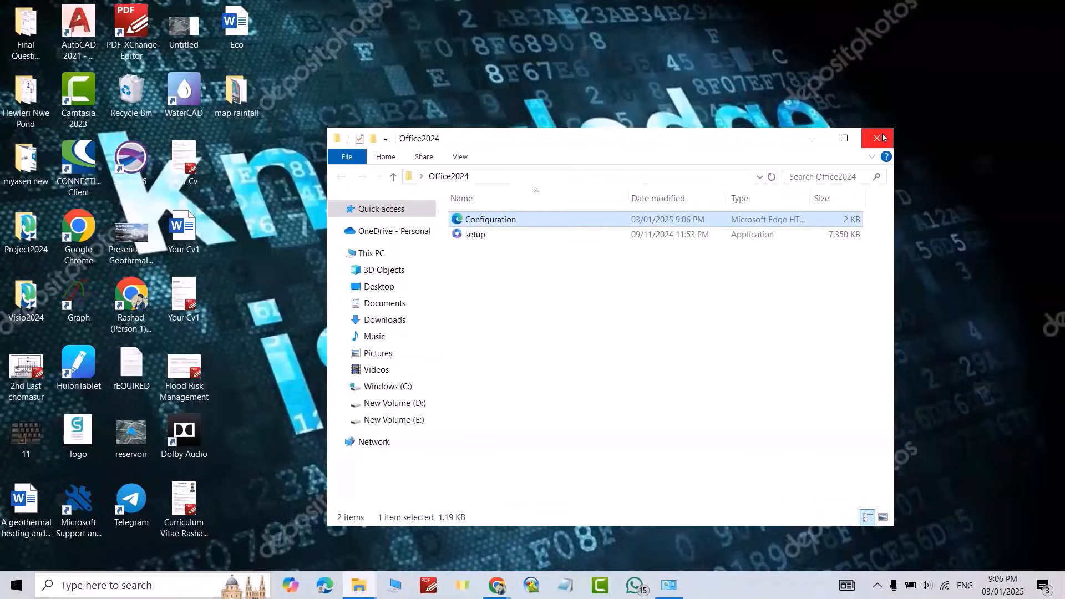
- Browse to the Office2024 folder at the root of drive C holding Configuration and setup
left_click(878, 138)
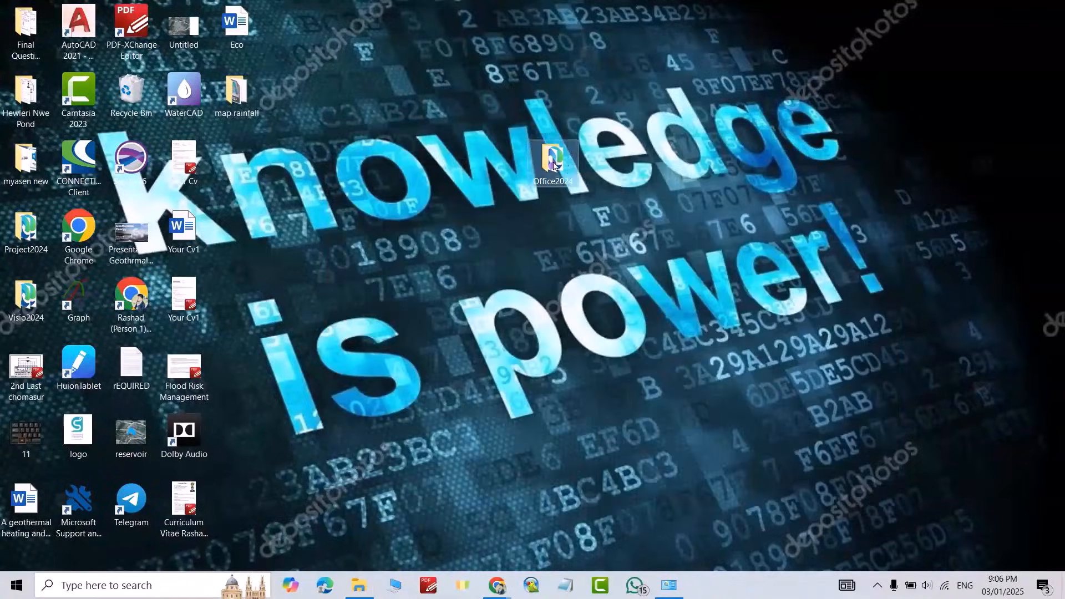
mouse_move(554, 161)
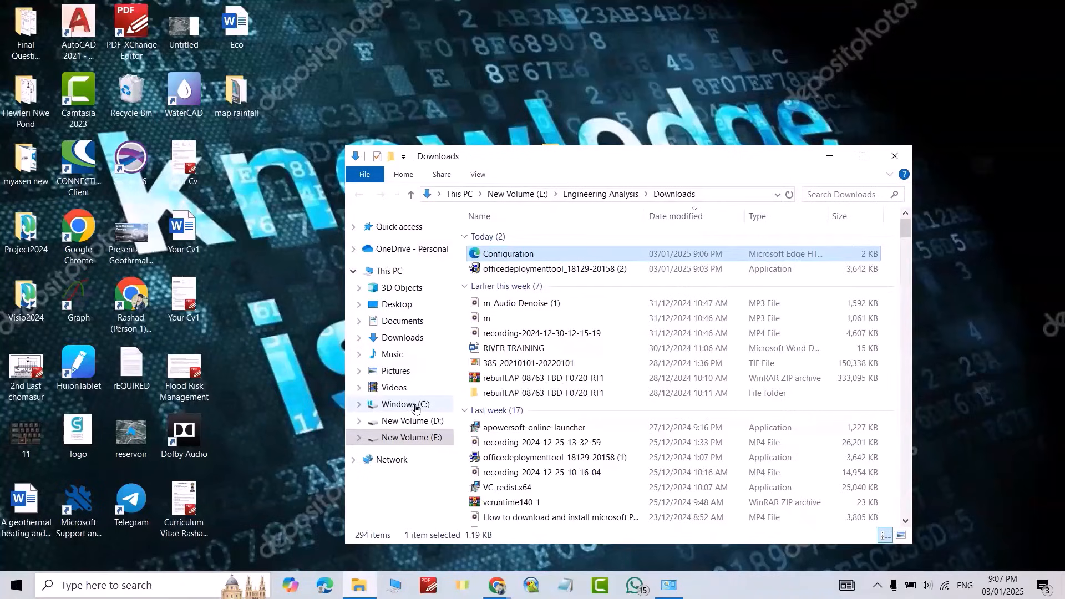
left_click(408, 405)
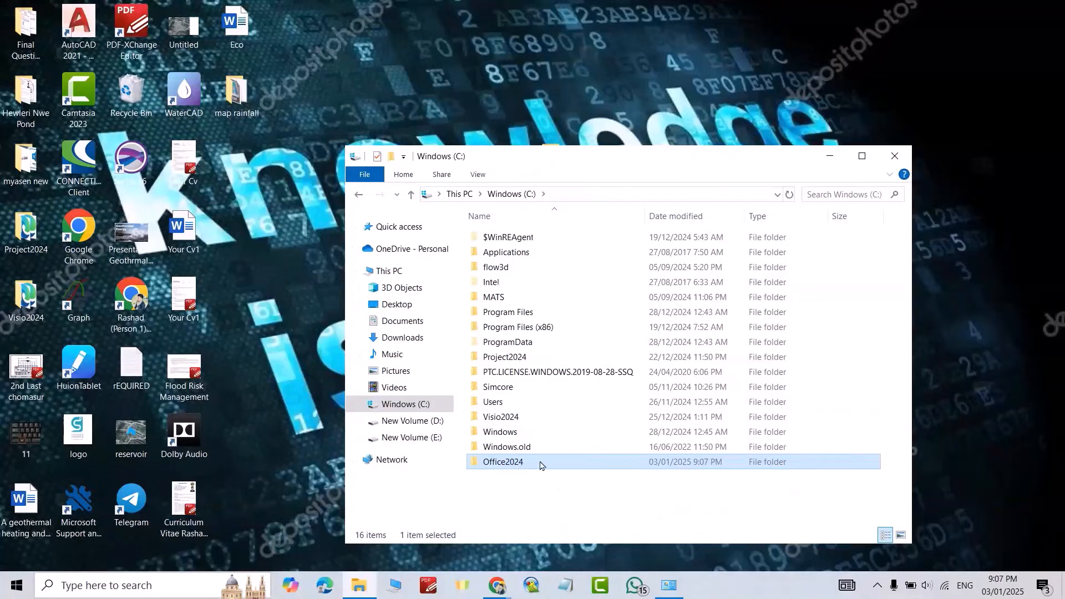
double_click(503, 461)
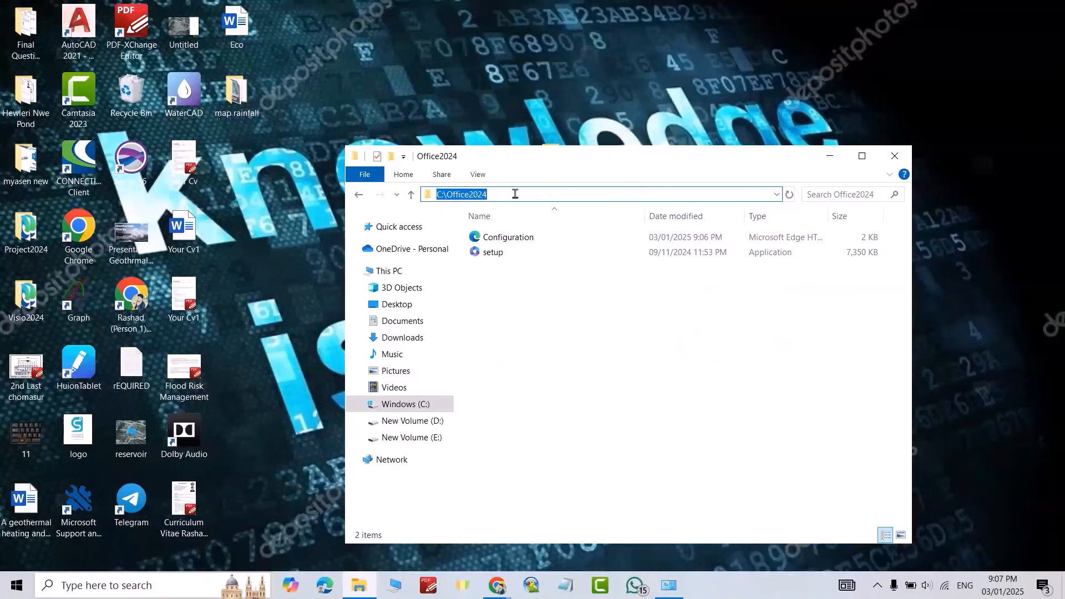
mouse_move(397, 285)
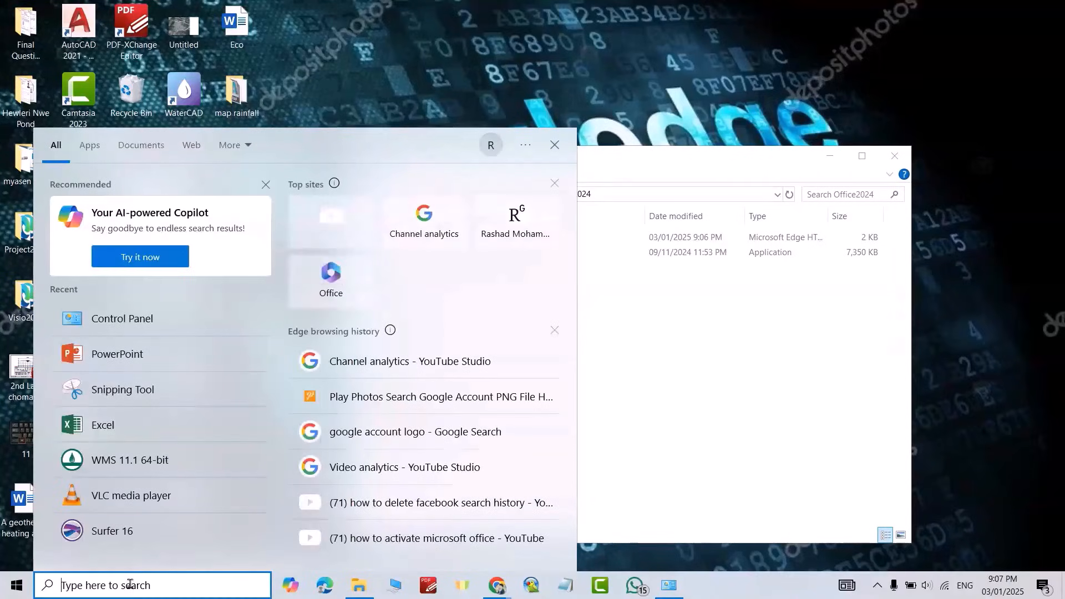
- Start Command Prompt as administrator and change directory to C:\Office2024
type("com")
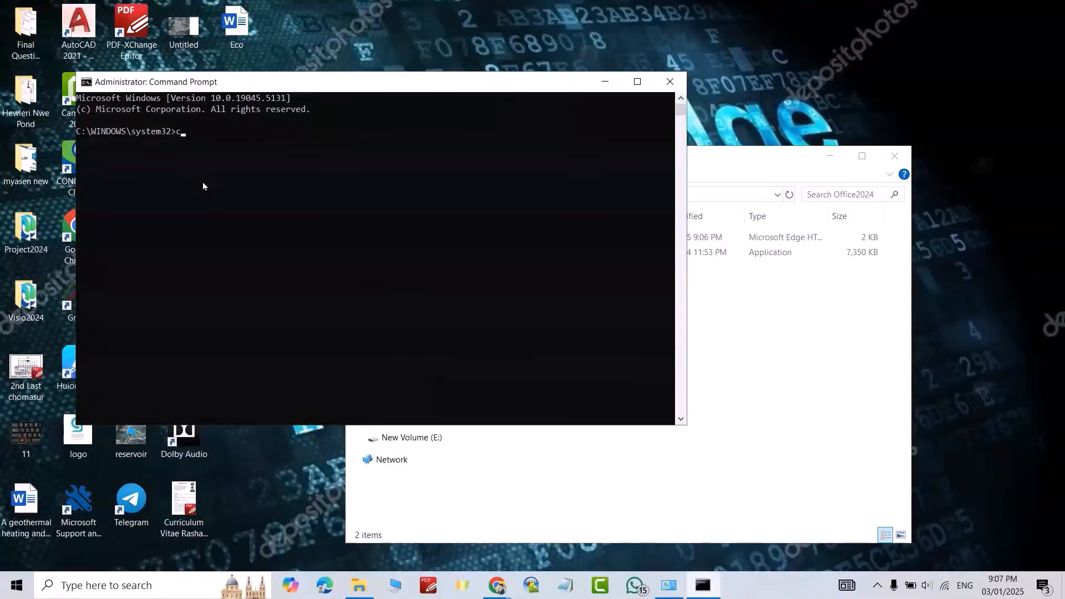
type("d C:\\Office2024")
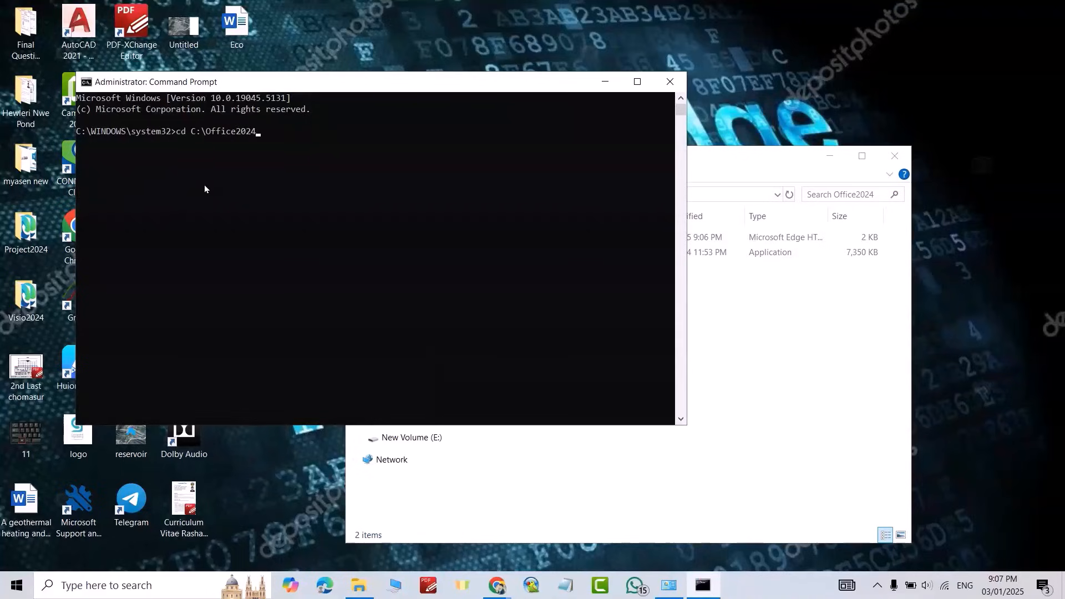
key("Return")
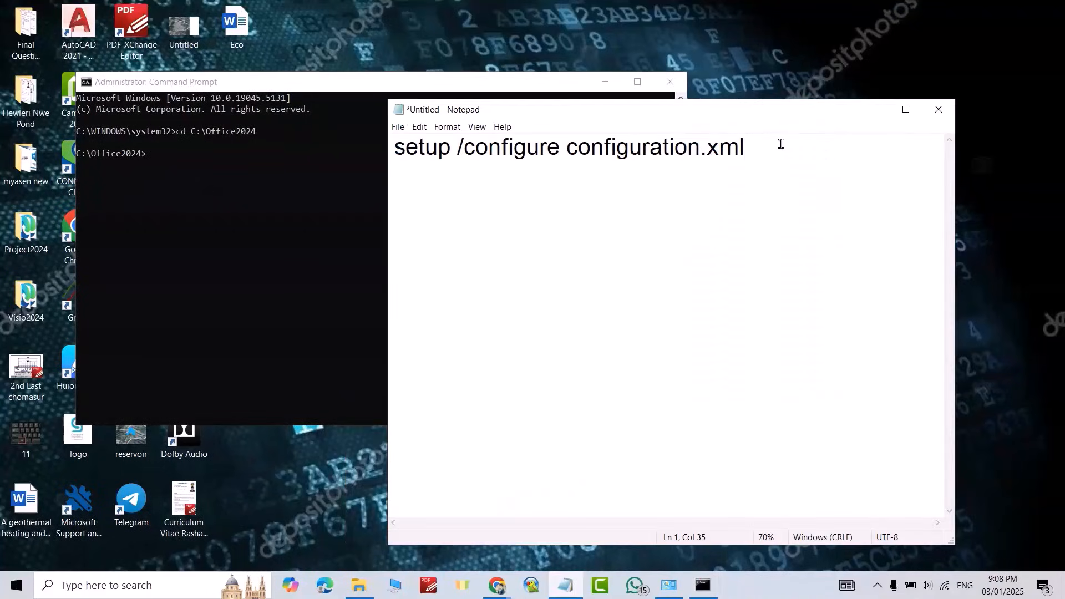
mouse_move(841, 179)
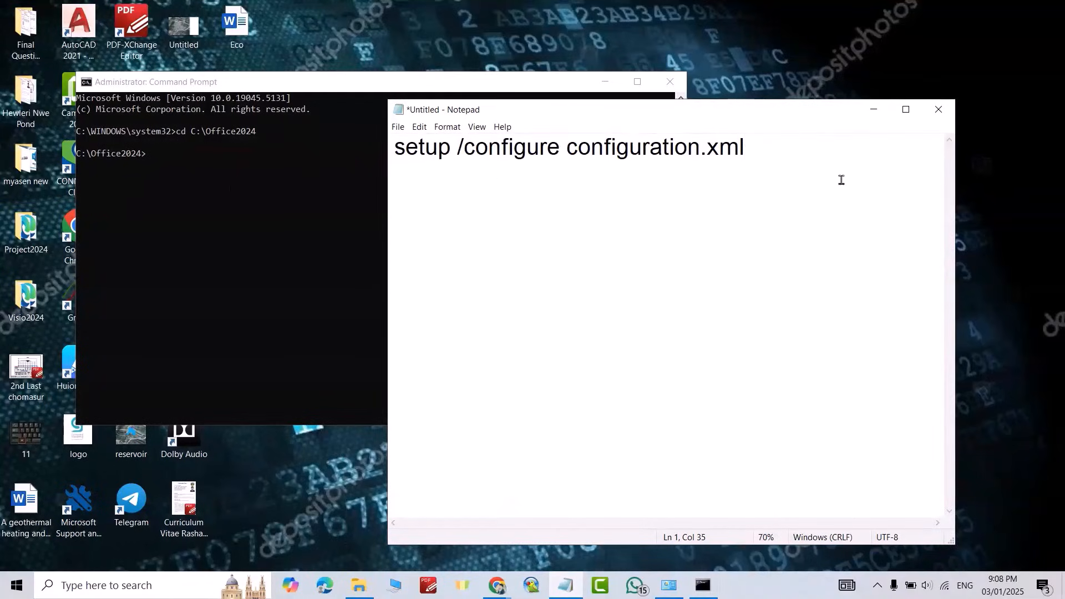
- Run 'setup /configure configuration.xml' to install Office LTSC 2024 and dismiss the completion message
key("ctrl+a")
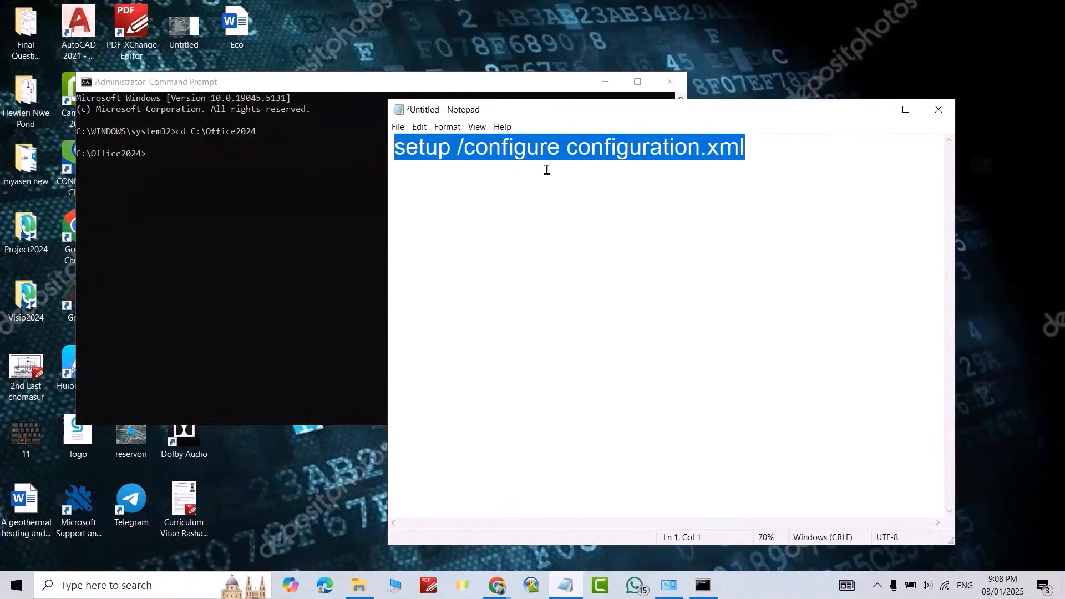
mouse_move(572, 173)
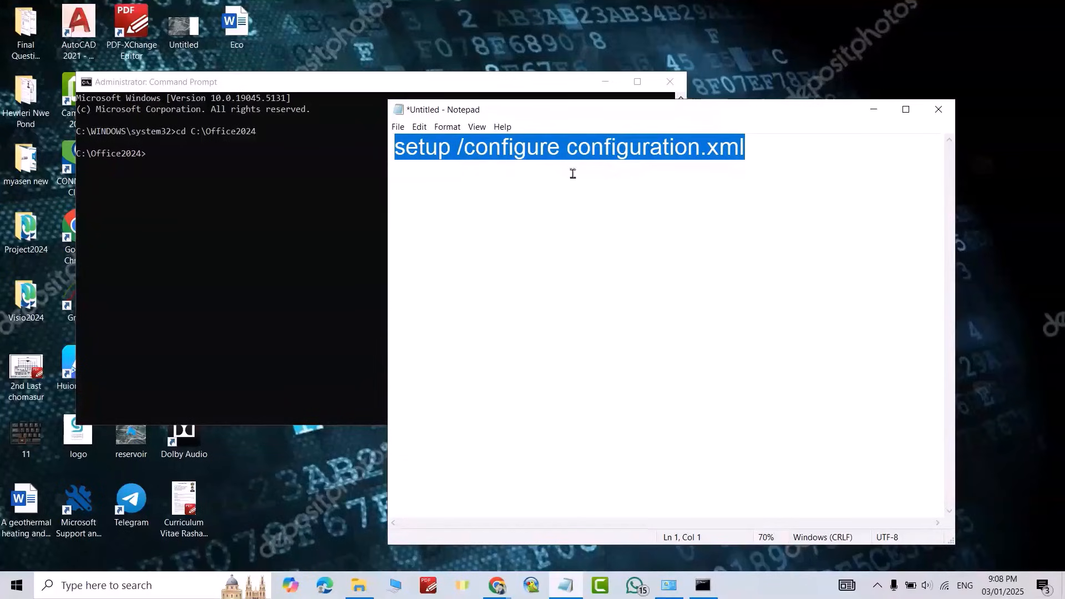
mouse_move(576, 179)
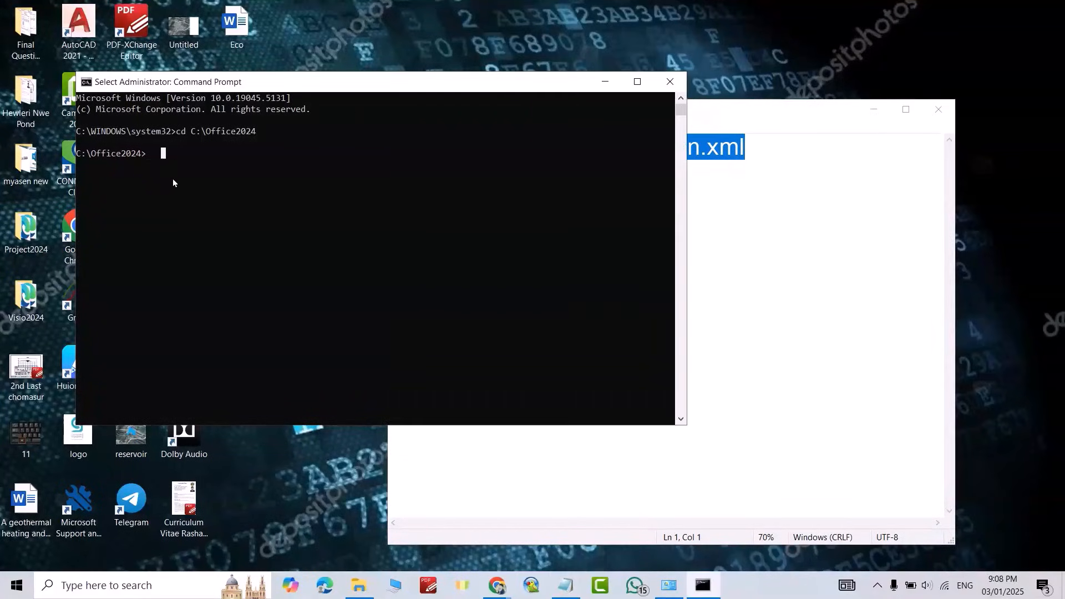
key("Return")
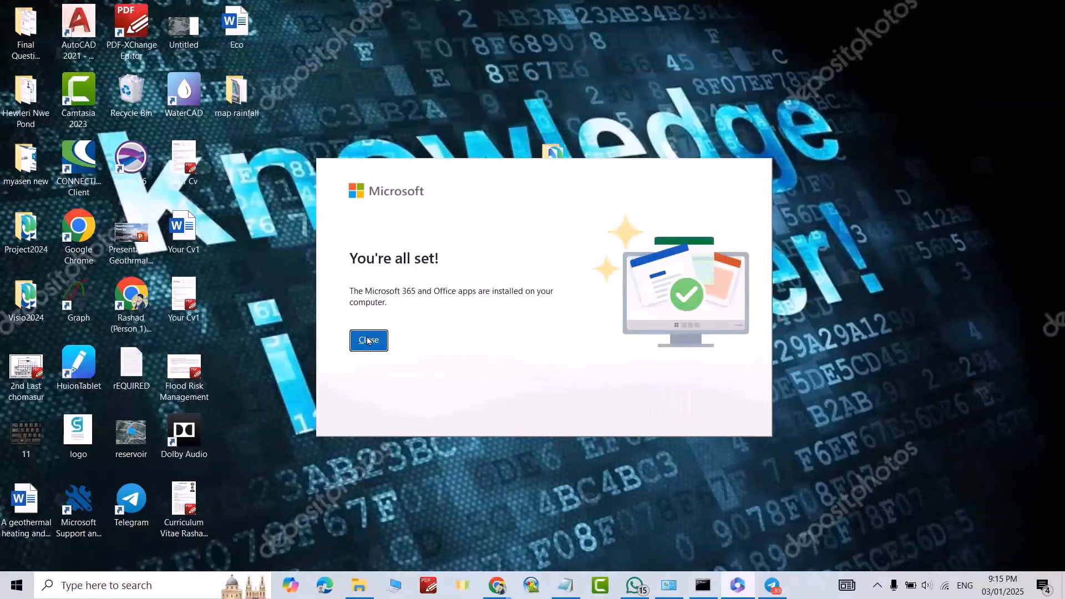
left_click(368, 340)
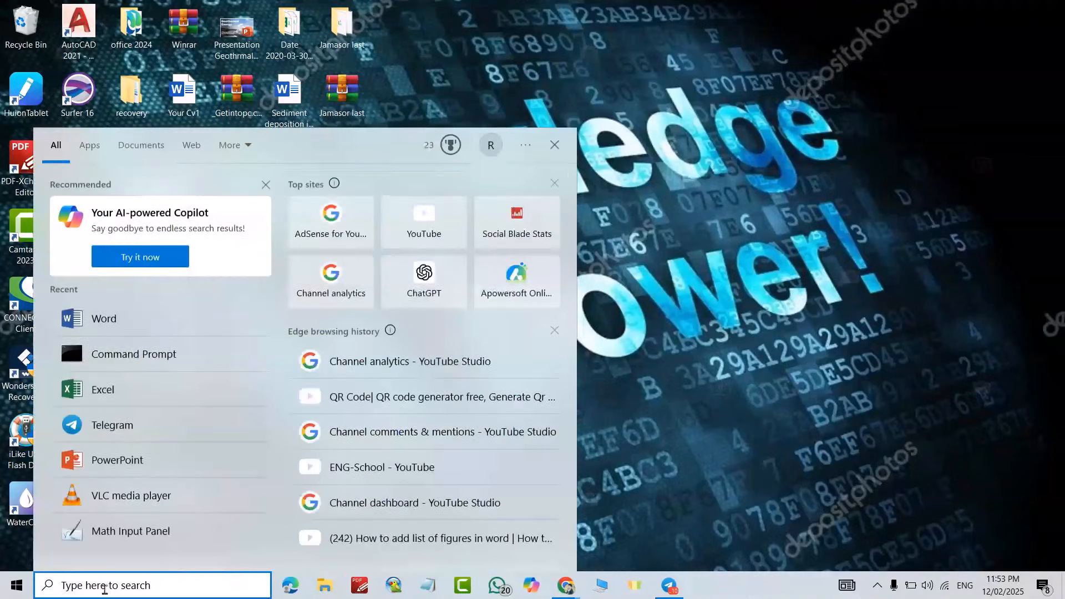
- Launch Word with a blank document and bring up Change Product Key from File > Account
type("wo")
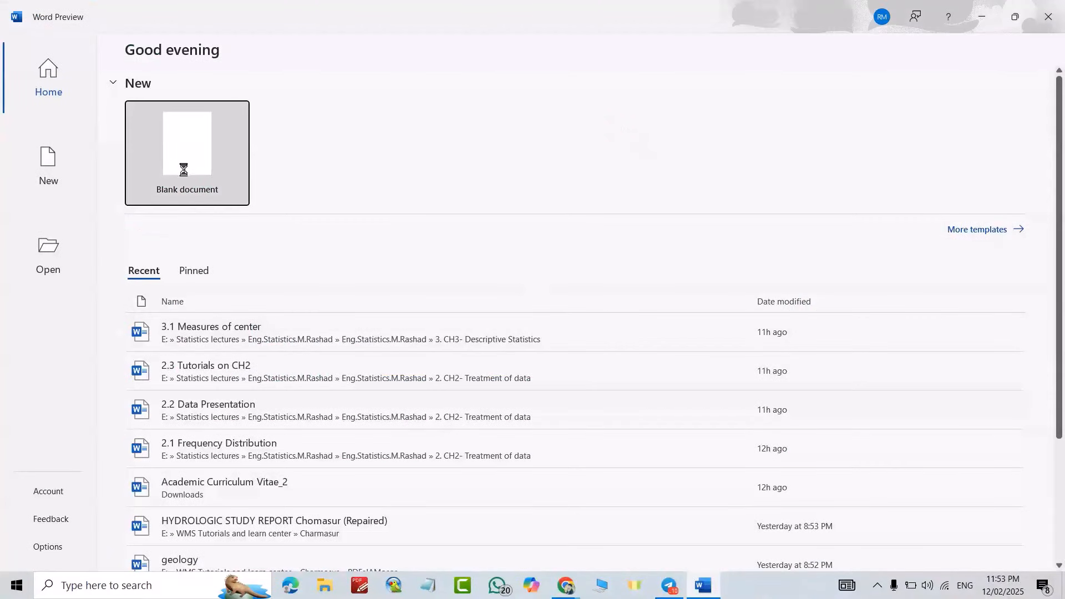
left_click(187, 144)
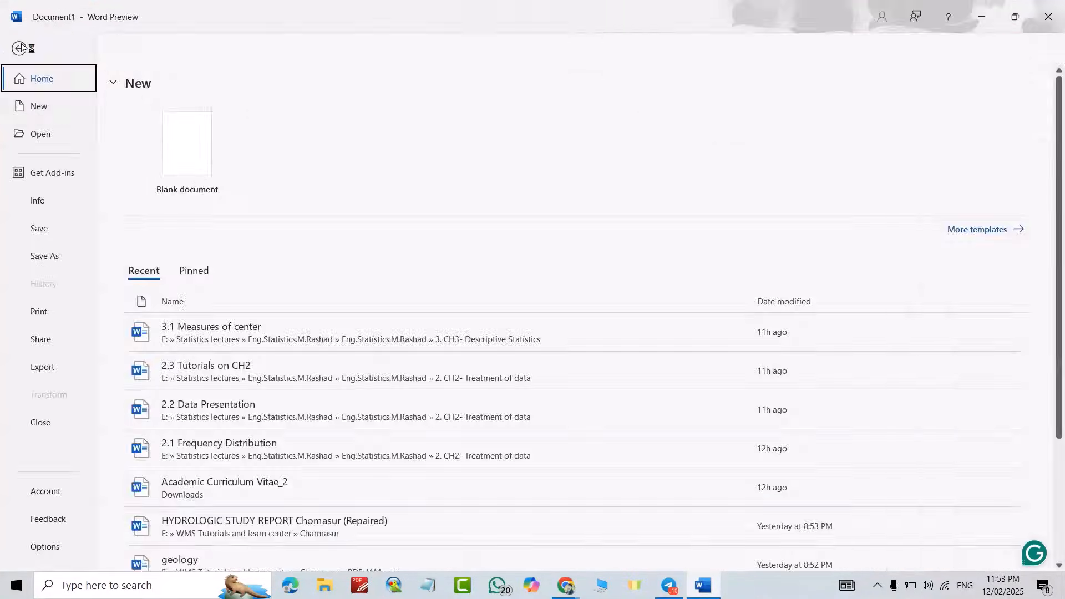
left_click(45, 491)
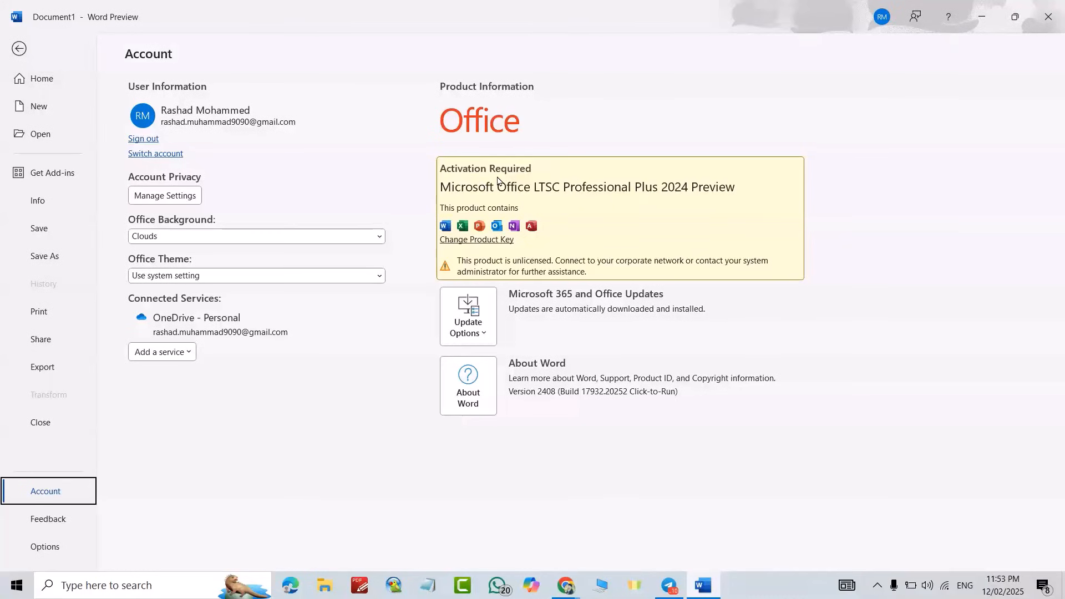
mouse_move(694, 203)
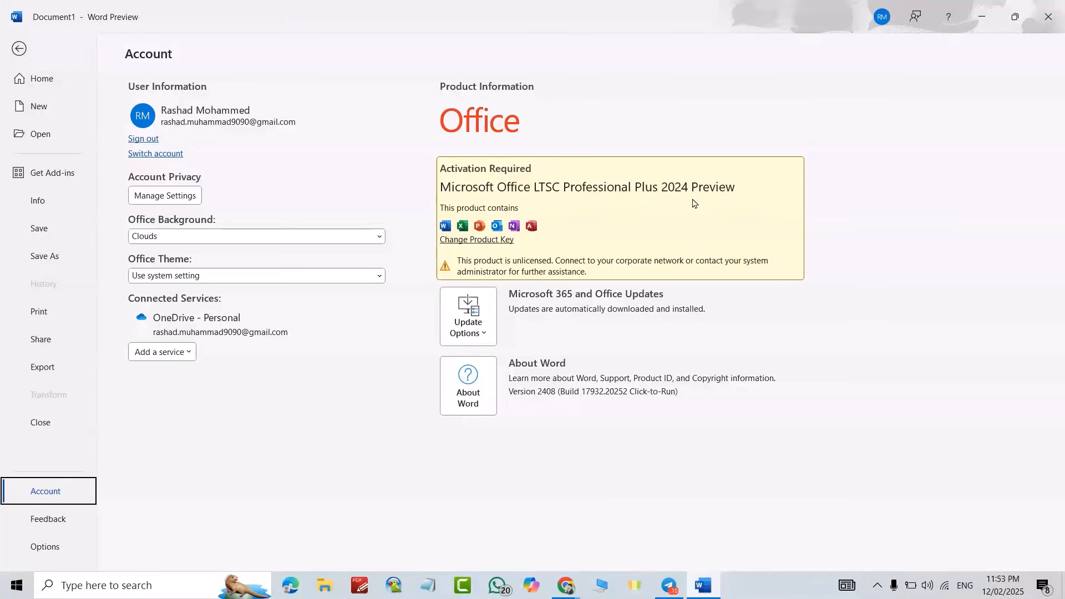
left_click(476, 239)
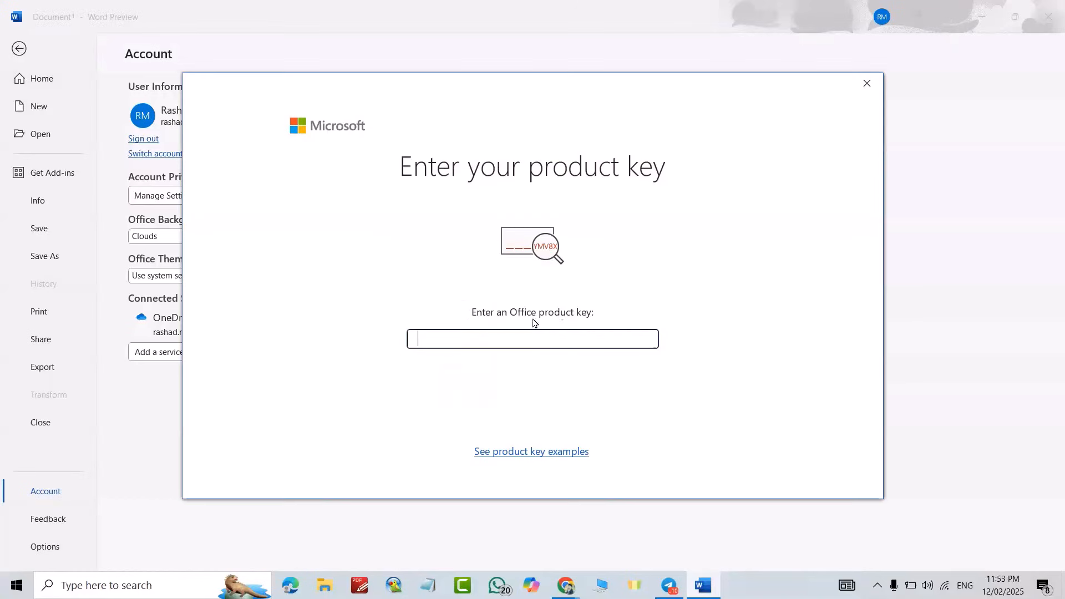
mouse_move(718, 316)
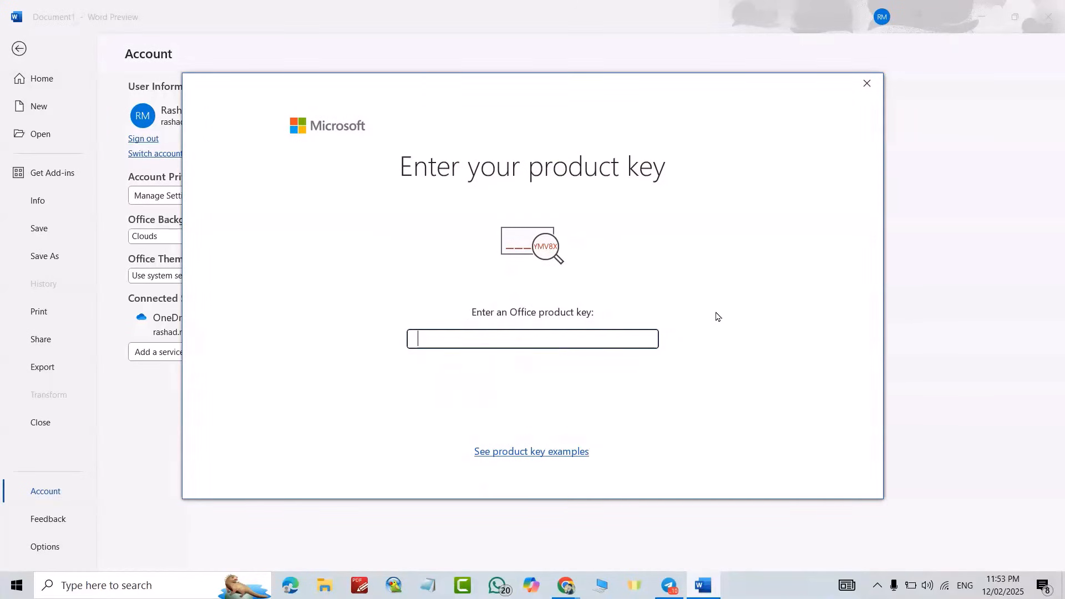
mouse_move(523, 332)
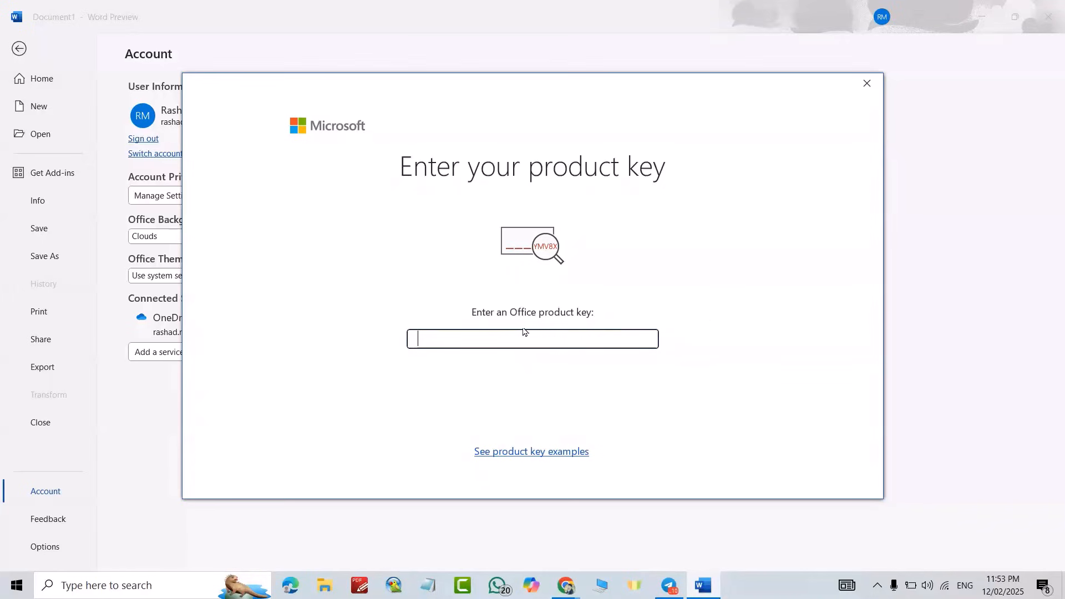
mouse_move(479, 339)
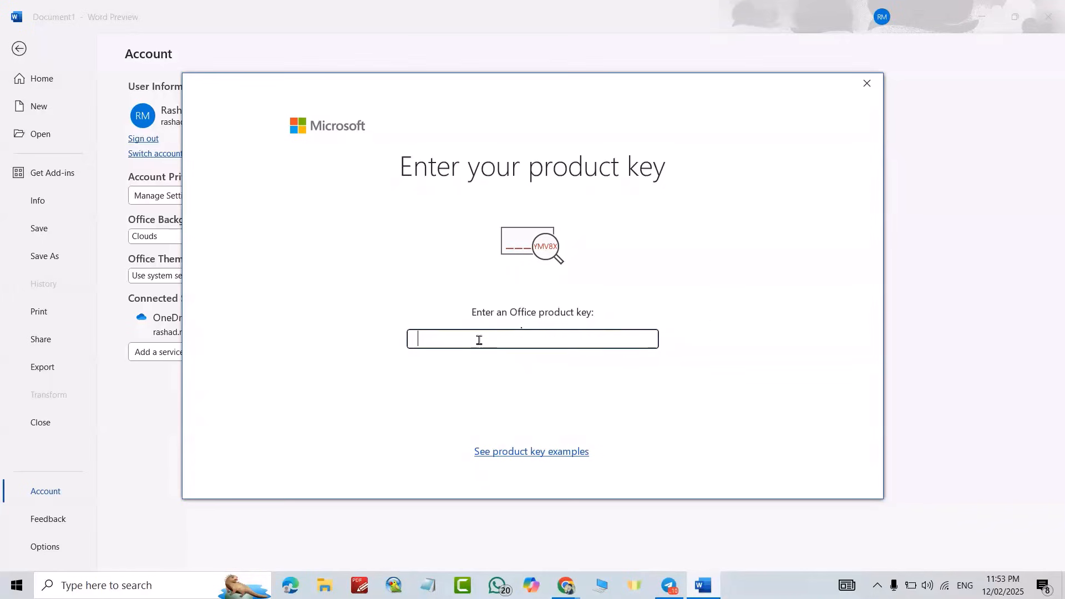